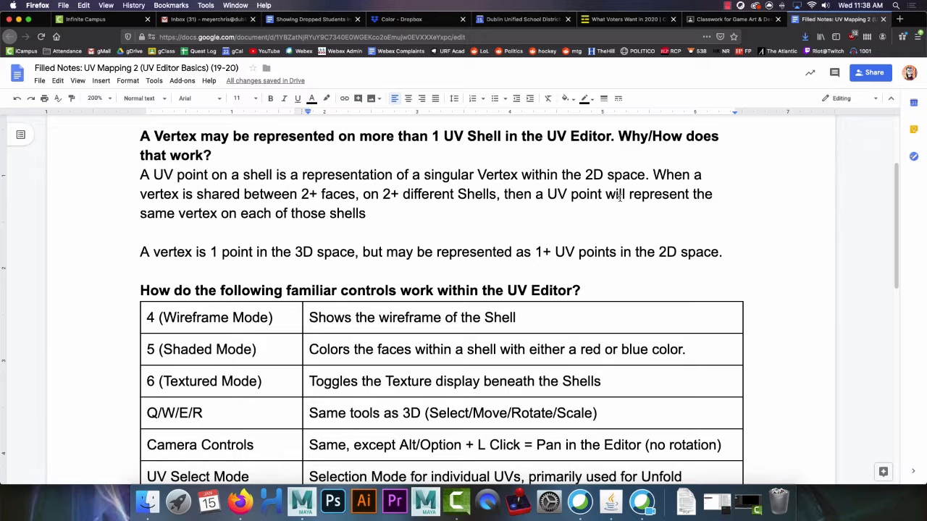
# Bring up the PDF version of the notes, check its print options, then return to the notes
pyautogui.click(685, 501)
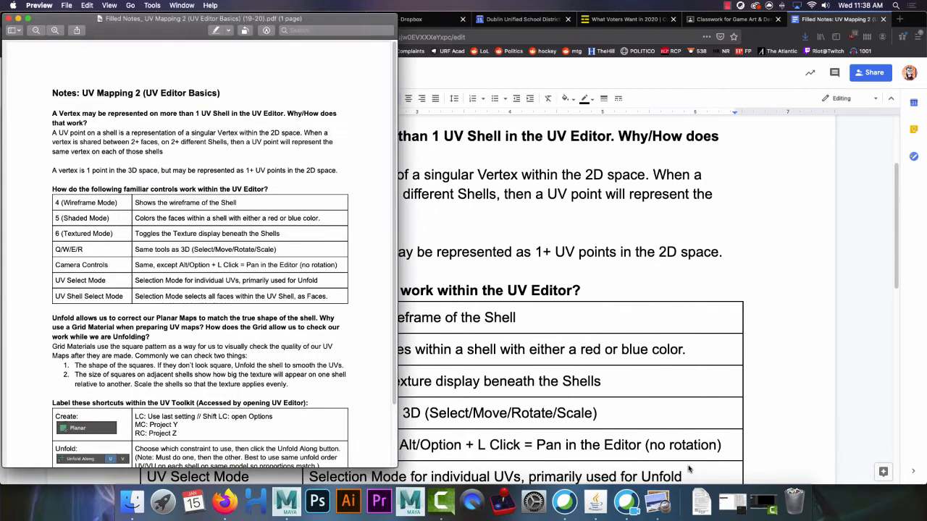
pyautogui.press('cmd+p')
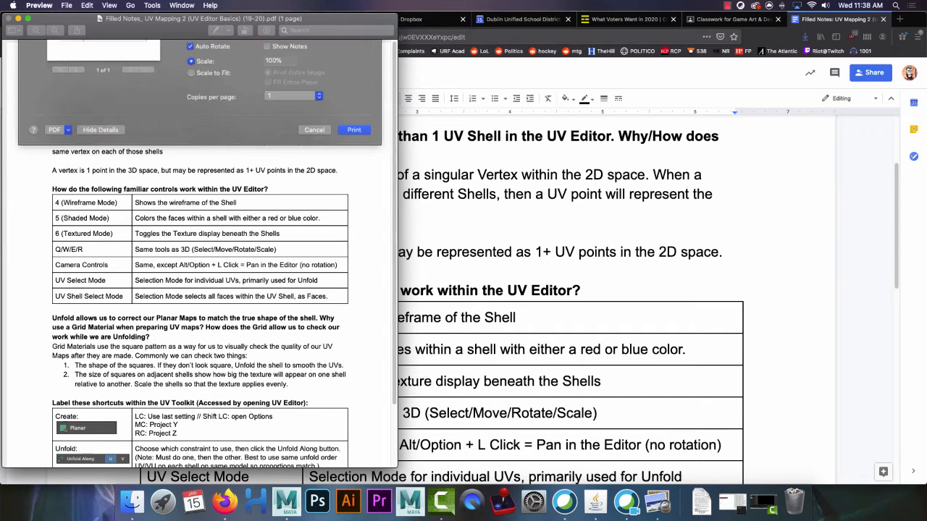
pyautogui.click(315, 130)
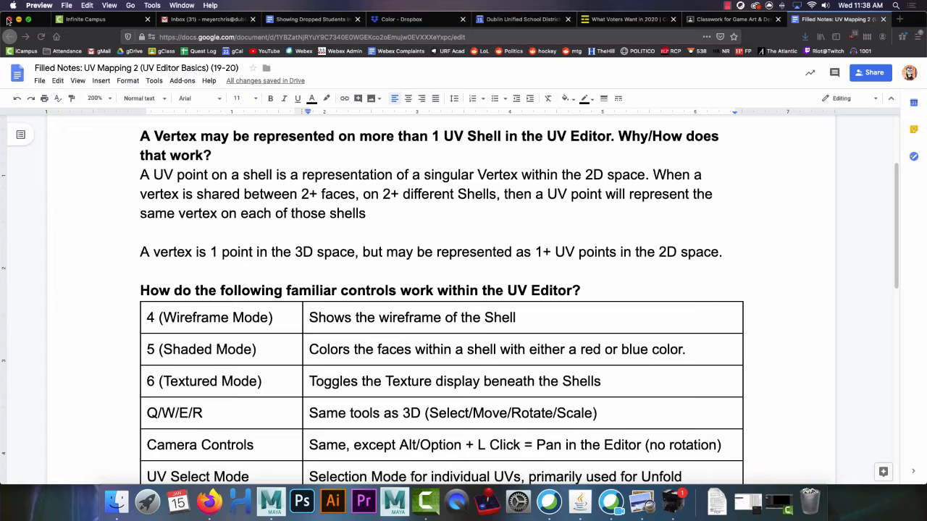
pyautogui.moveTo(788, 133)
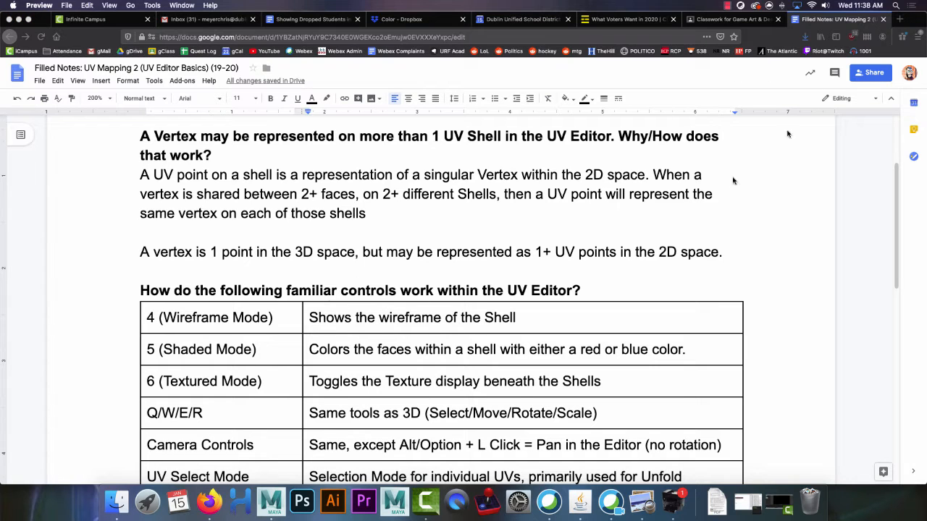
pyautogui.moveTo(269, 501)
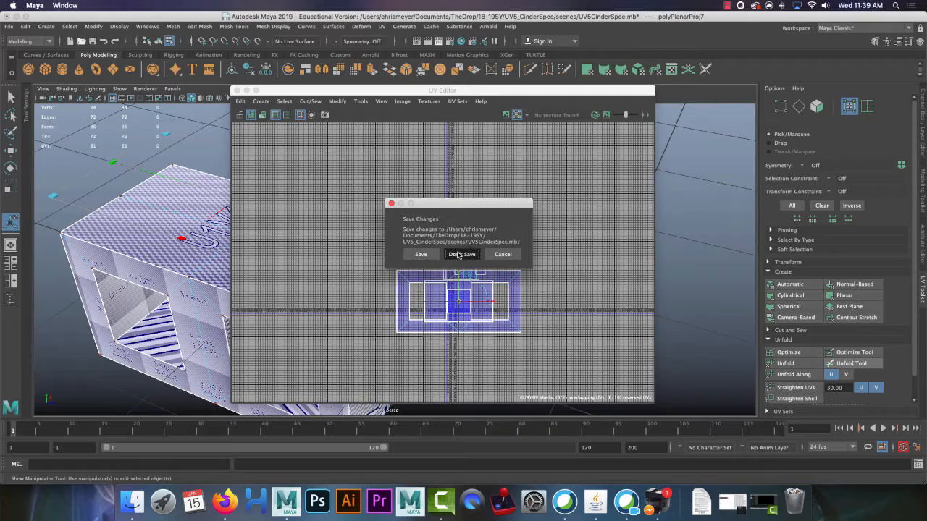
# Discard the previous scene's changes and push the perspective view into the cinder block's front openings
pyautogui.click(462, 255)
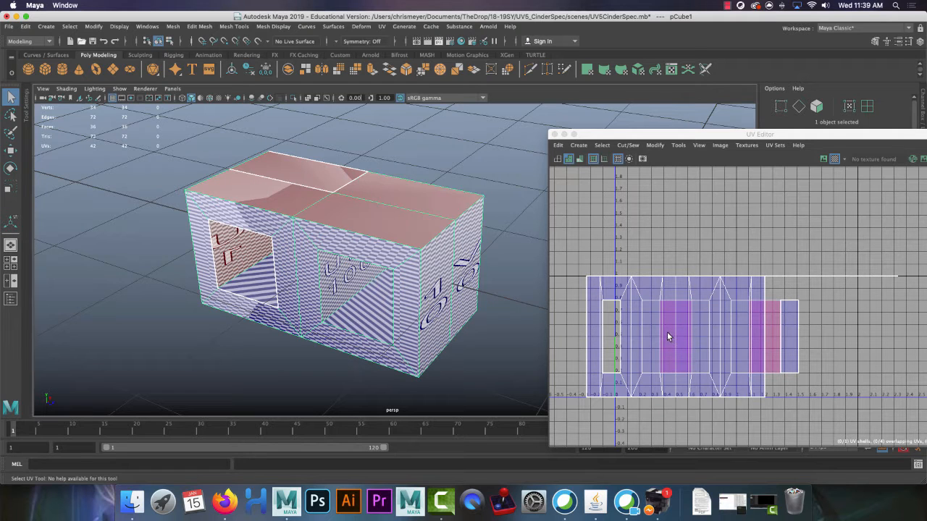
pyautogui.moveTo(674, 322)
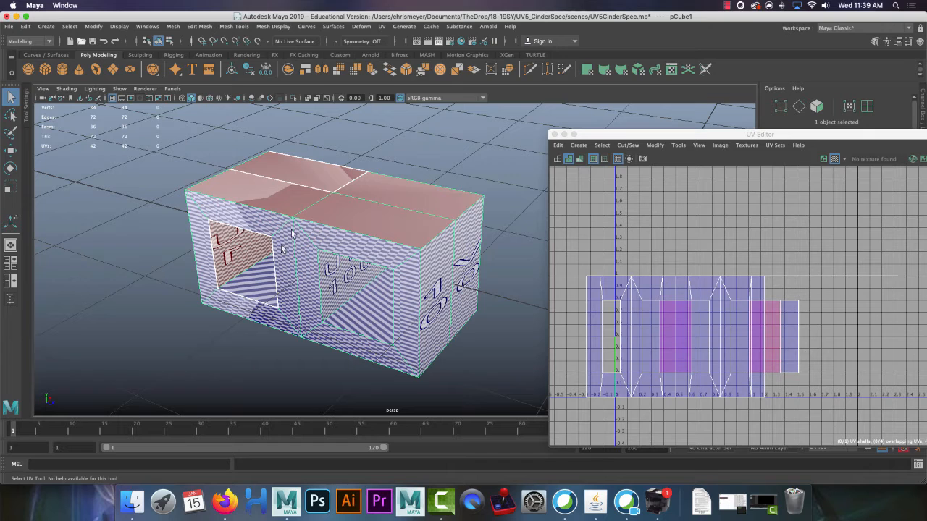
pyautogui.moveTo(264, 194)
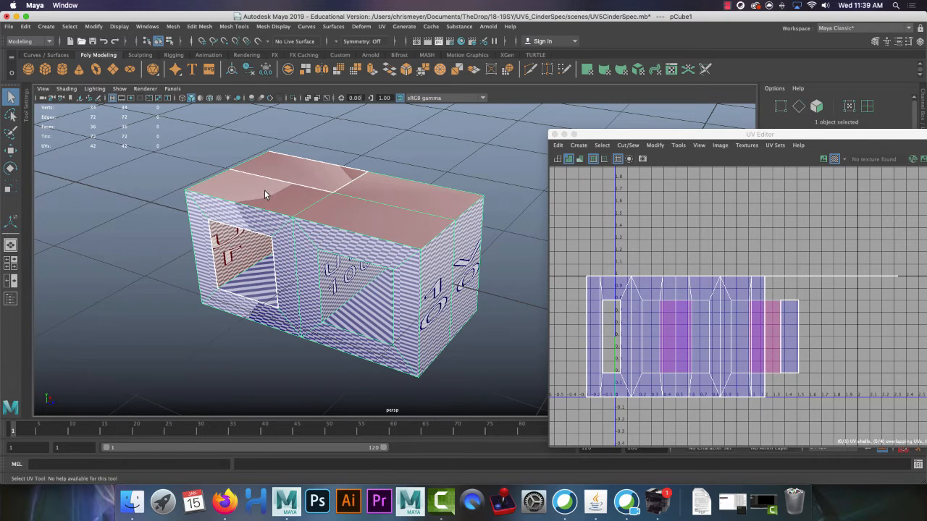
pyautogui.moveTo(252, 217)
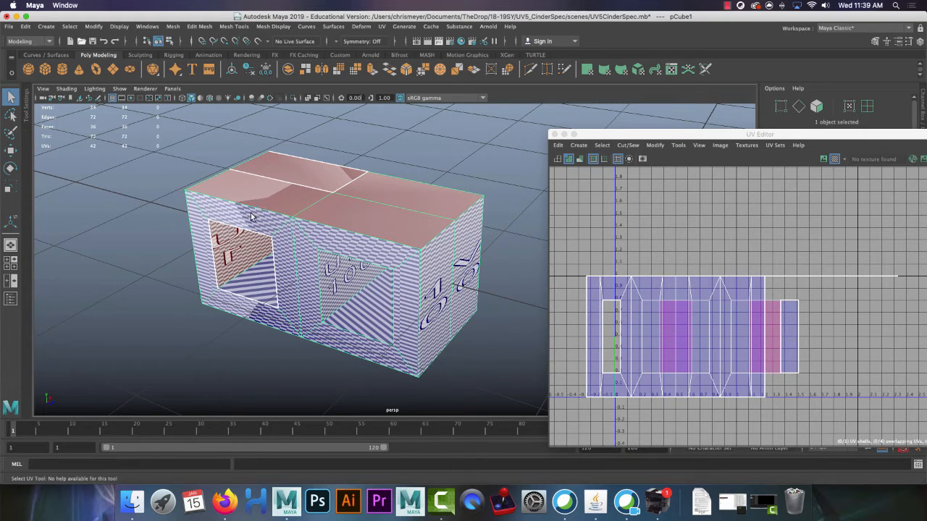
pyautogui.moveTo(262, 194)
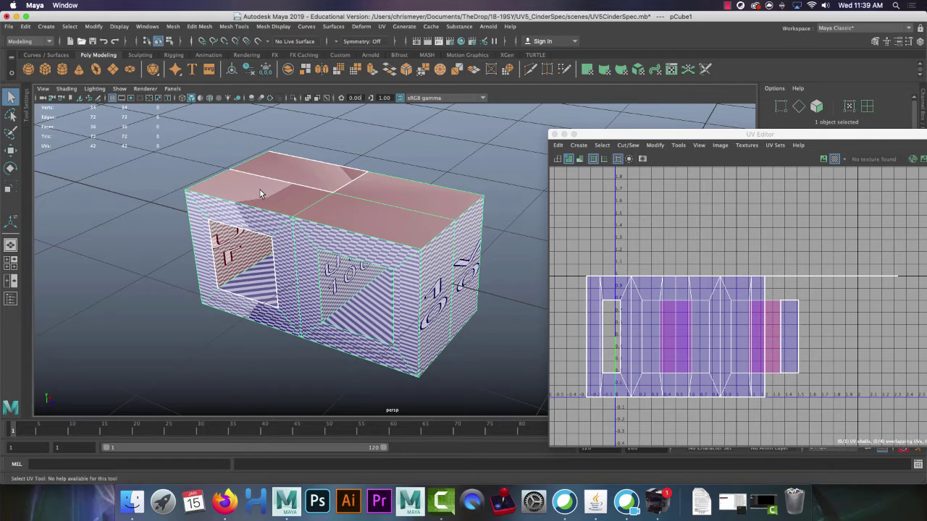
pyautogui.moveTo(268, 210)
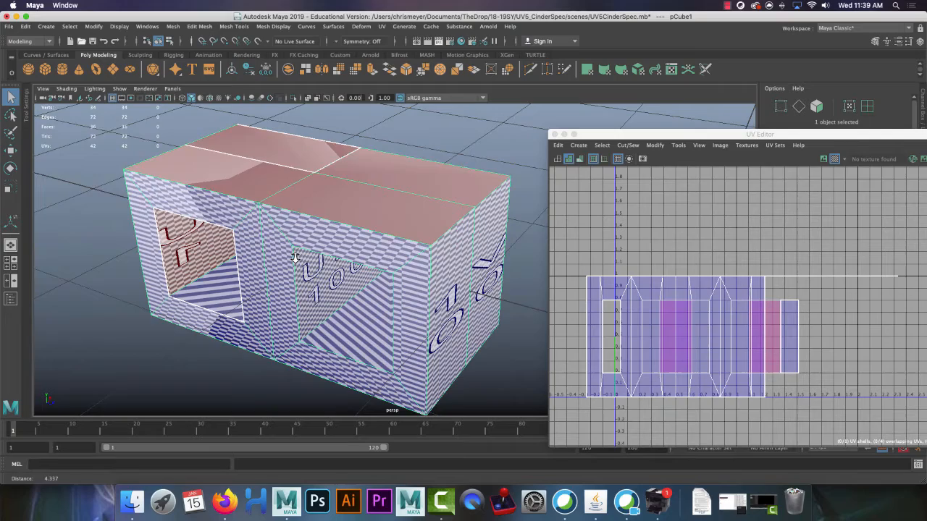
pyautogui.moveTo(362, 268); pyautogui.dragTo(321, 243)
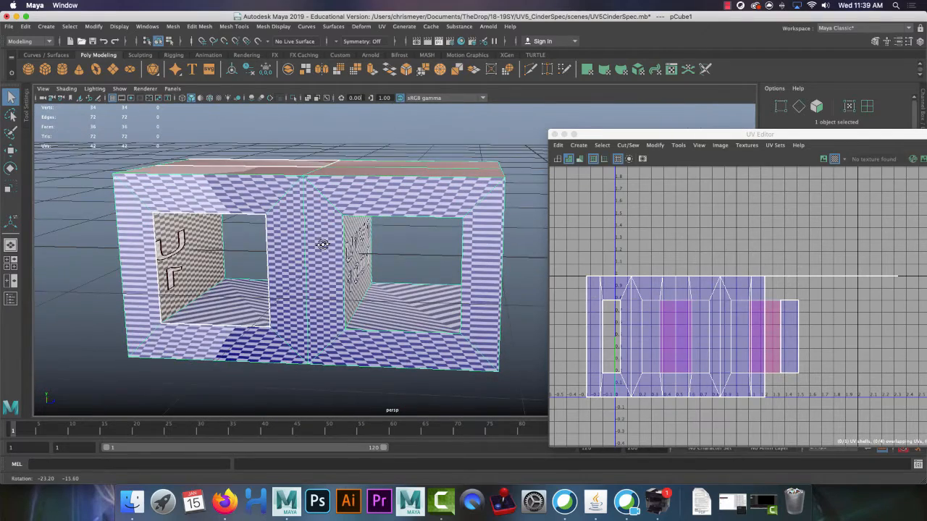
pyautogui.moveTo(321, 244); pyautogui.dragTo(297, 220)
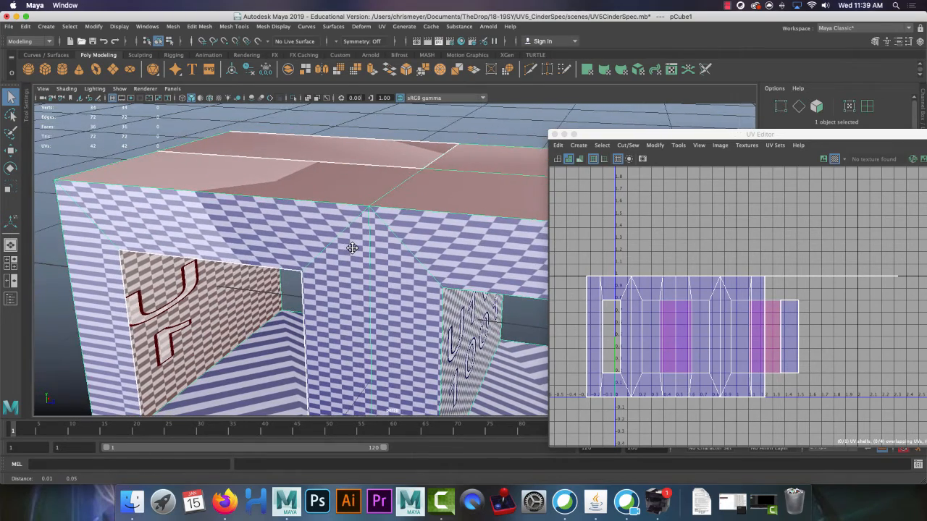
pyautogui.moveTo(353, 249); pyautogui.dragTo(316, 220)
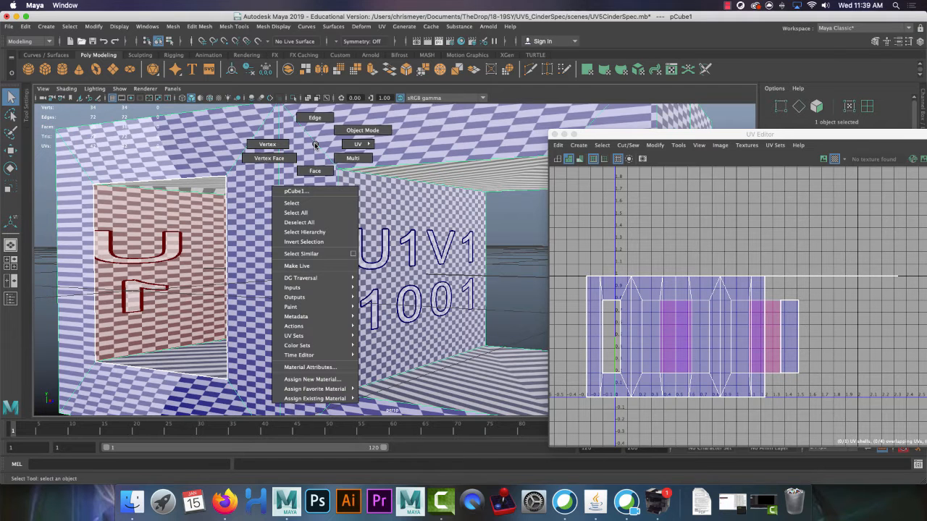
pyautogui.click(362, 192)
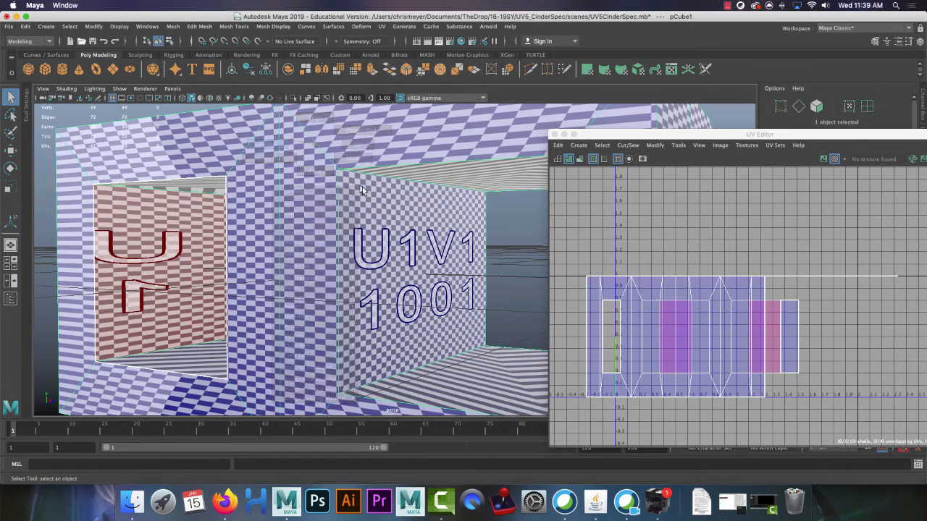
pyautogui.click(336, 162)
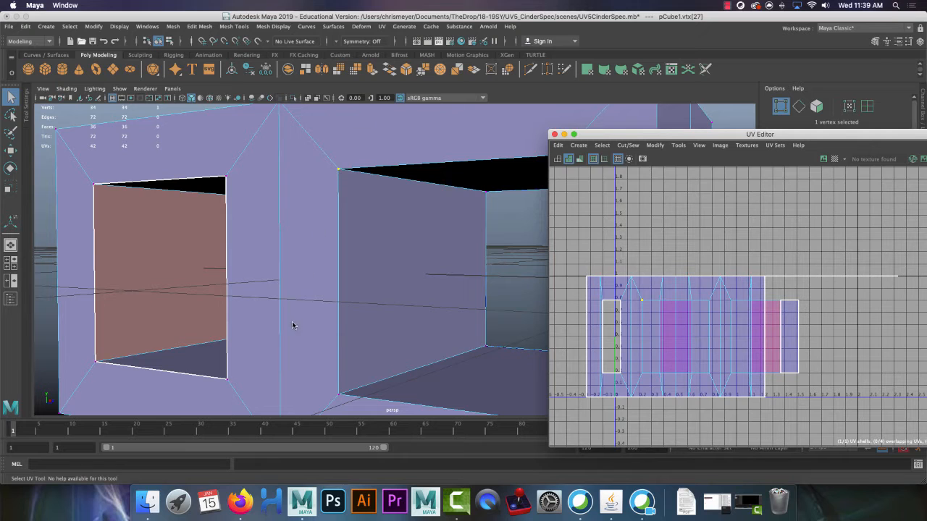
pyautogui.moveTo(385, 296)
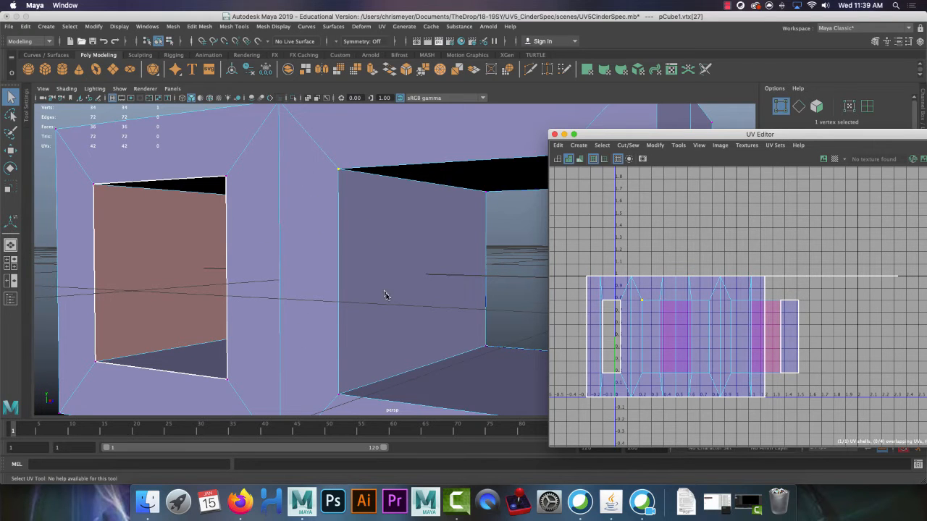
pyautogui.moveTo(462, 134)
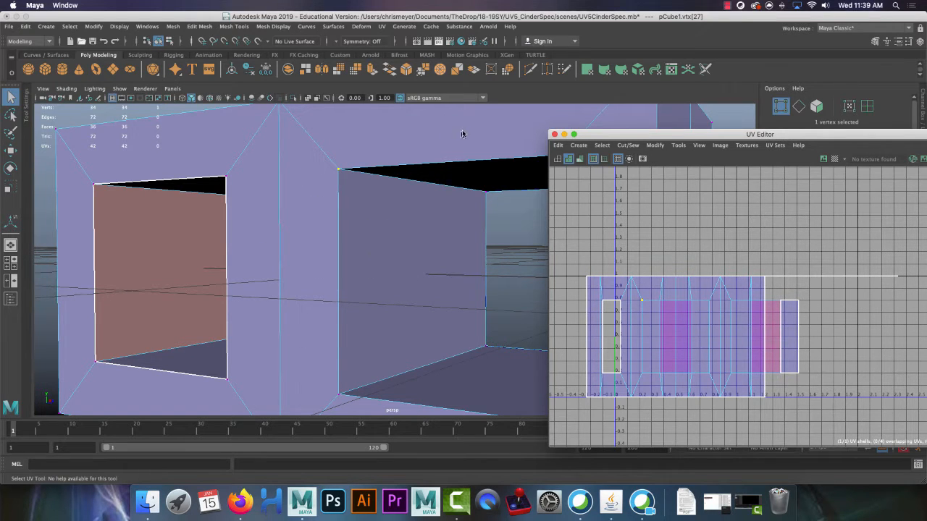
pyautogui.moveTo(513, 170)
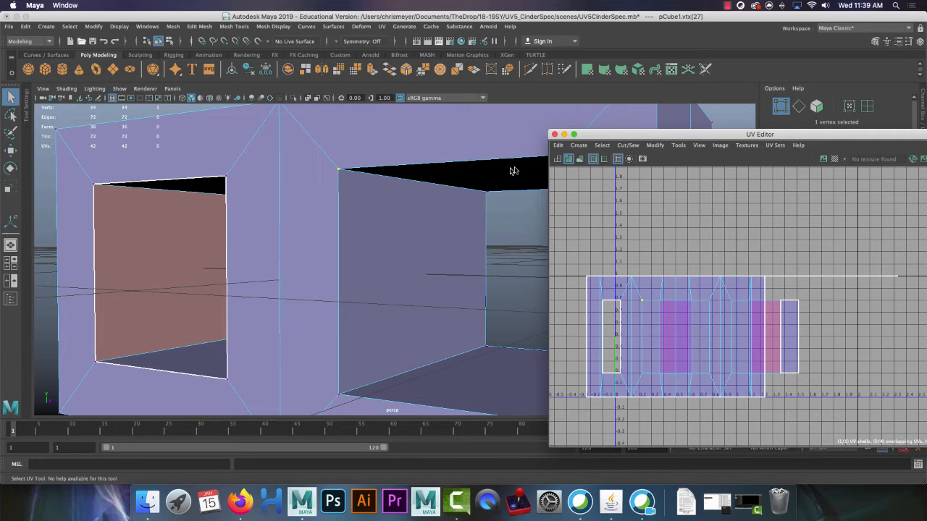
pyautogui.moveTo(704, 287)
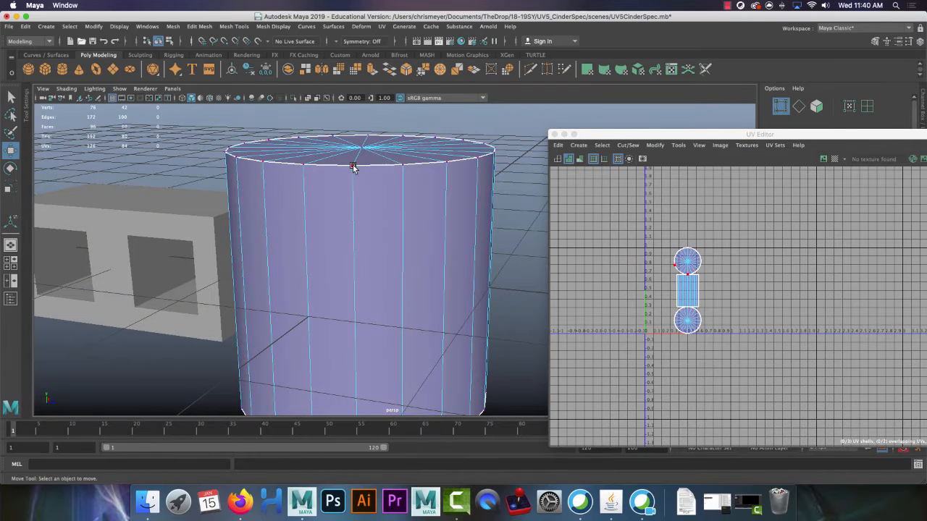
# Zoom in on the cylinder's top rim and select one rim vertex
pyautogui.click(350, 167)
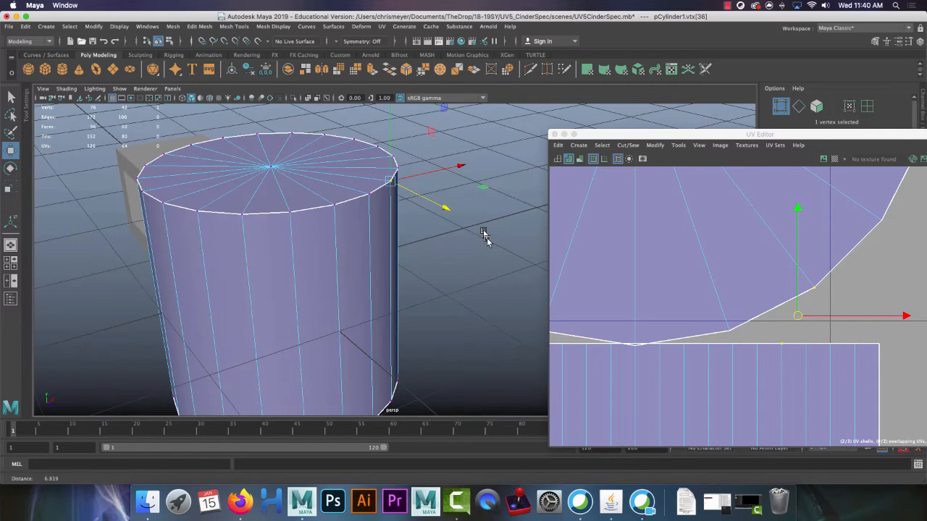
pyautogui.moveTo(485, 234); pyautogui.dragTo(434, 217)
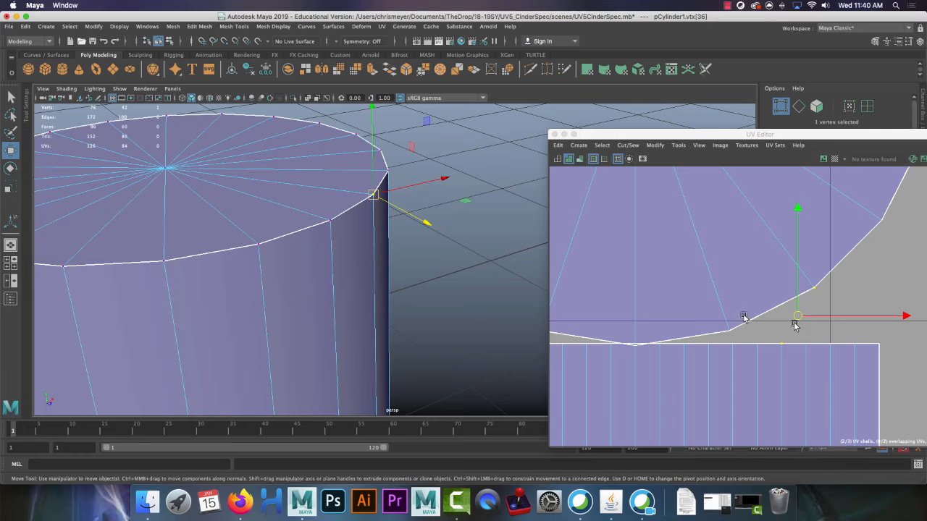
pyautogui.moveTo(785, 345)
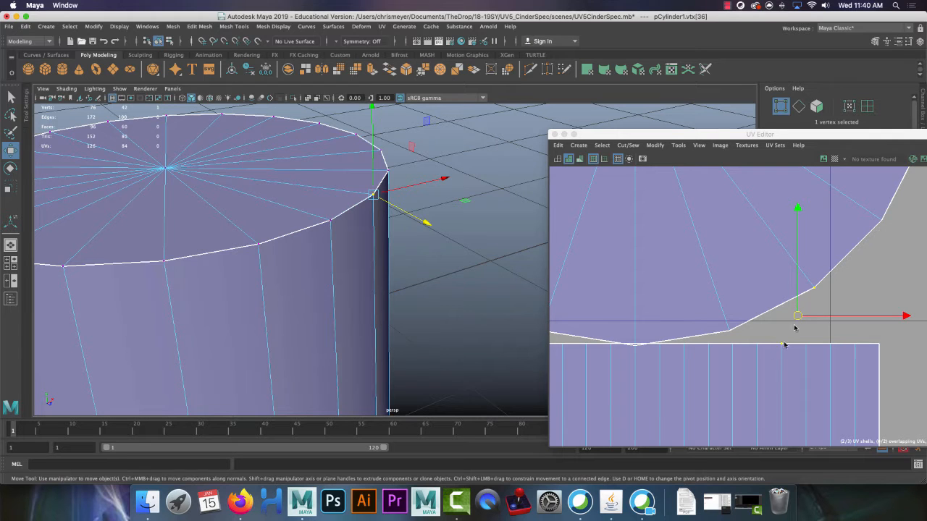
pyautogui.moveTo(838, 272)
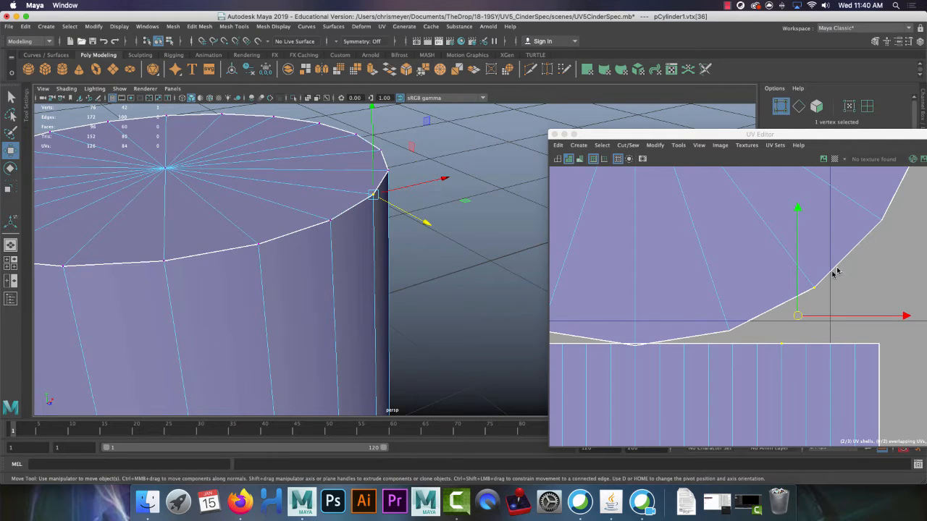
pyautogui.moveTo(826, 293)
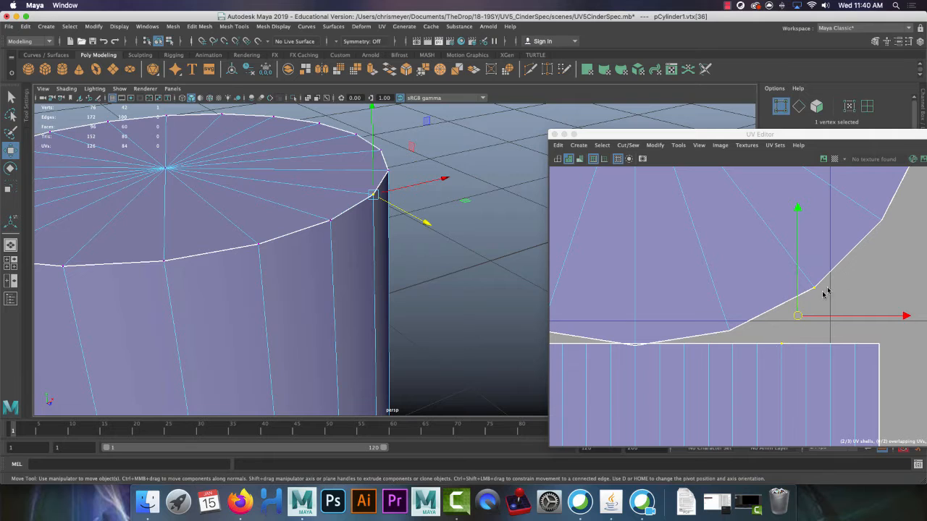
pyautogui.moveTo(820, 289)
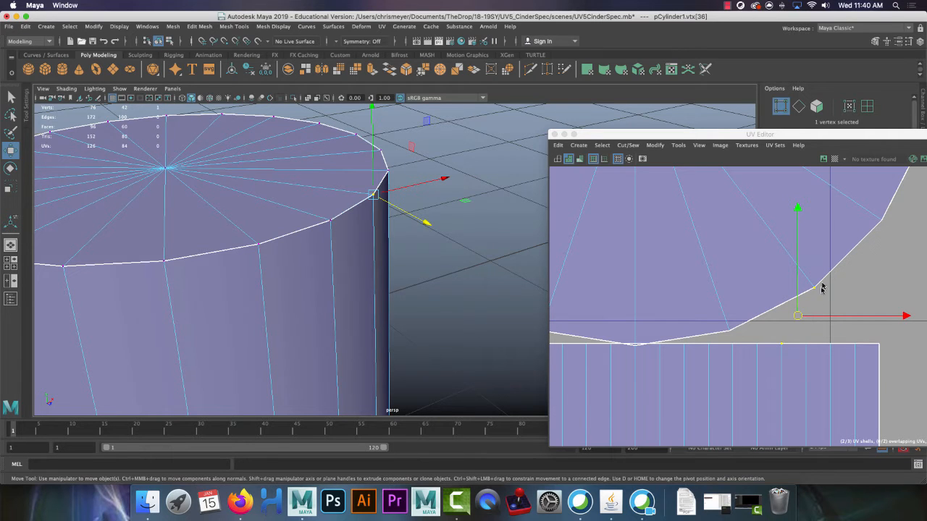
pyautogui.moveTo(678, 263)
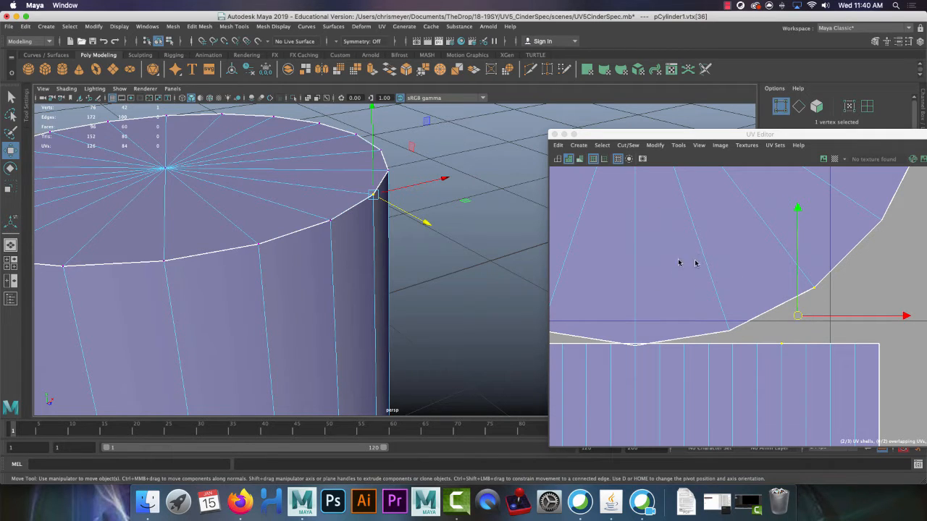
pyautogui.moveTo(739, 380)
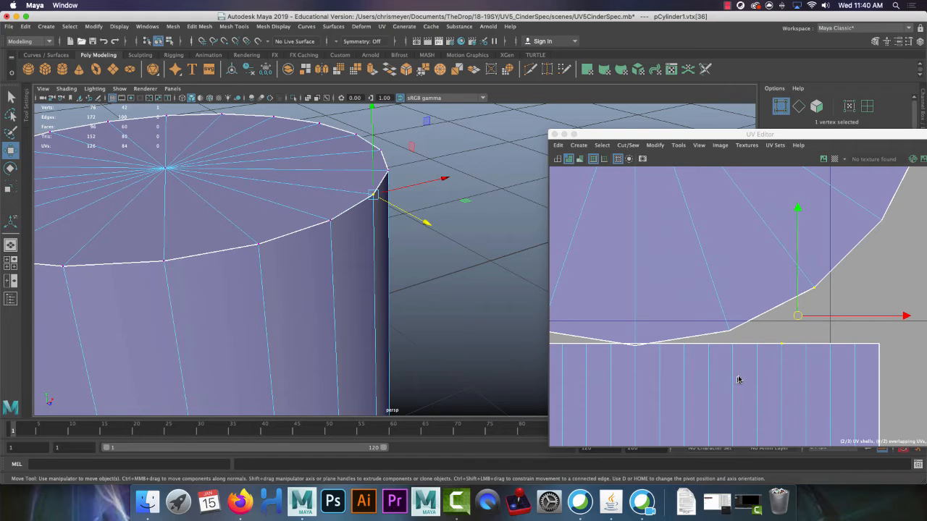
pyautogui.moveTo(808, 260)
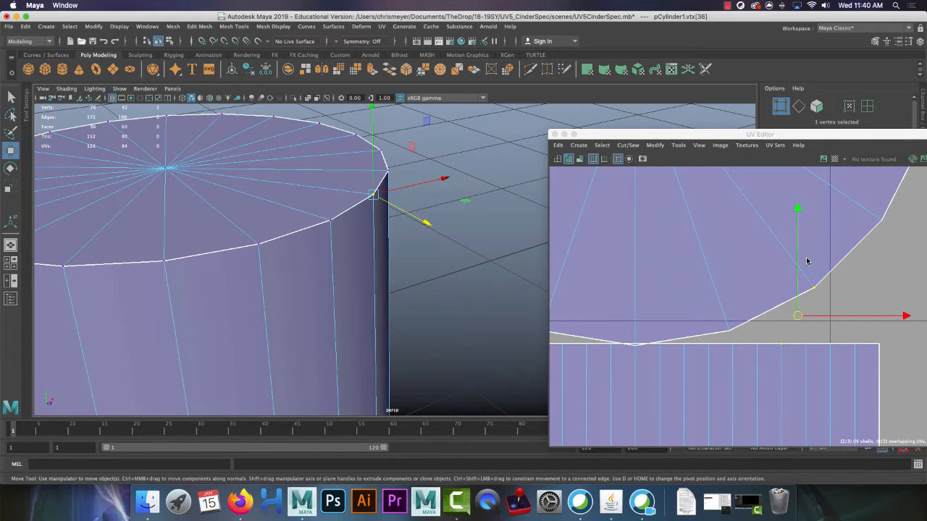
pyautogui.moveTo(466, 272)
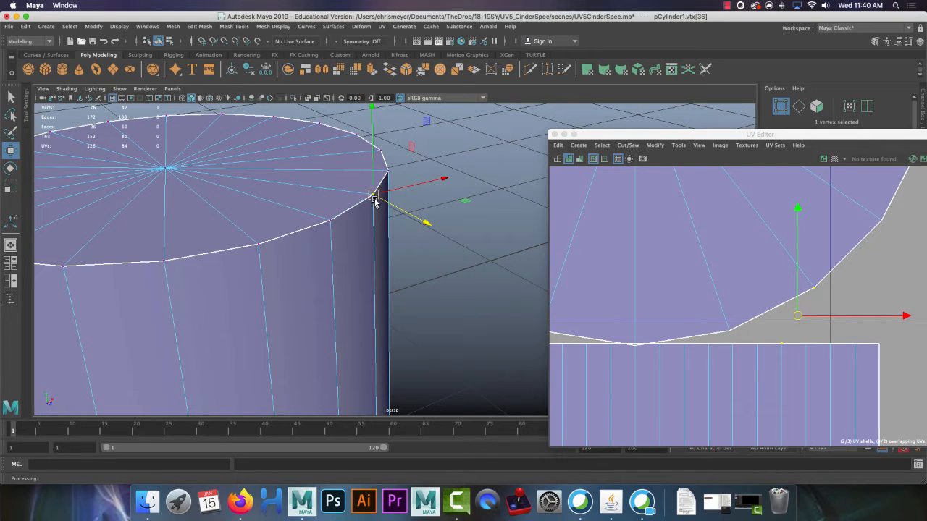
pyautogui.moveTo(391, 206)
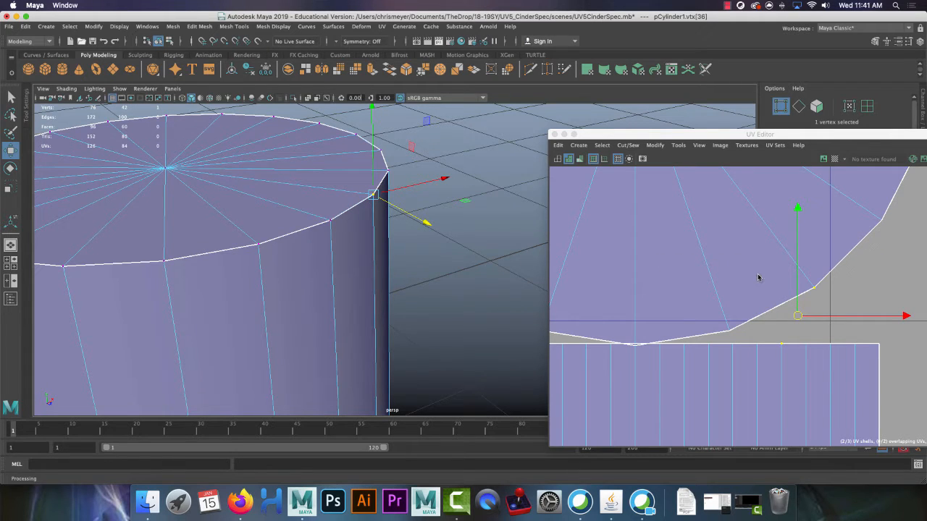
pyautogui.moveTo(759, 278)
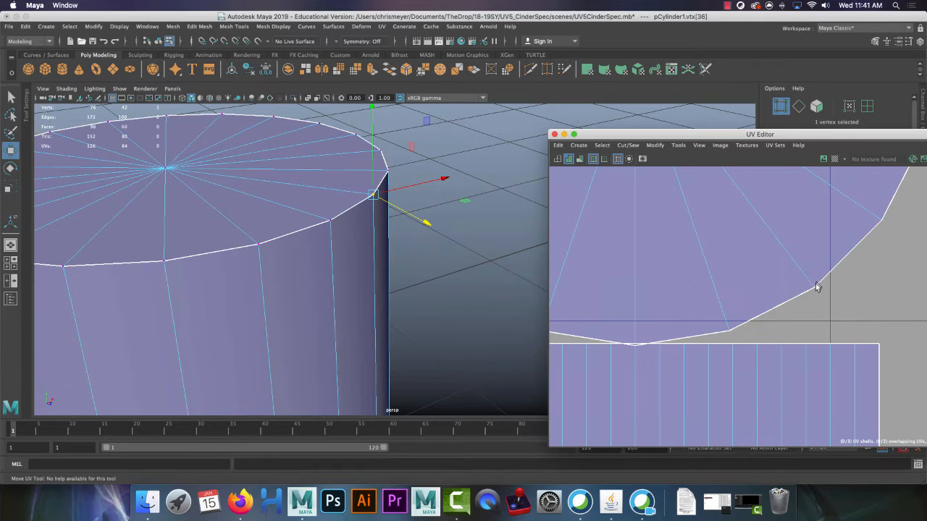
pyautogui.click(817, 286)
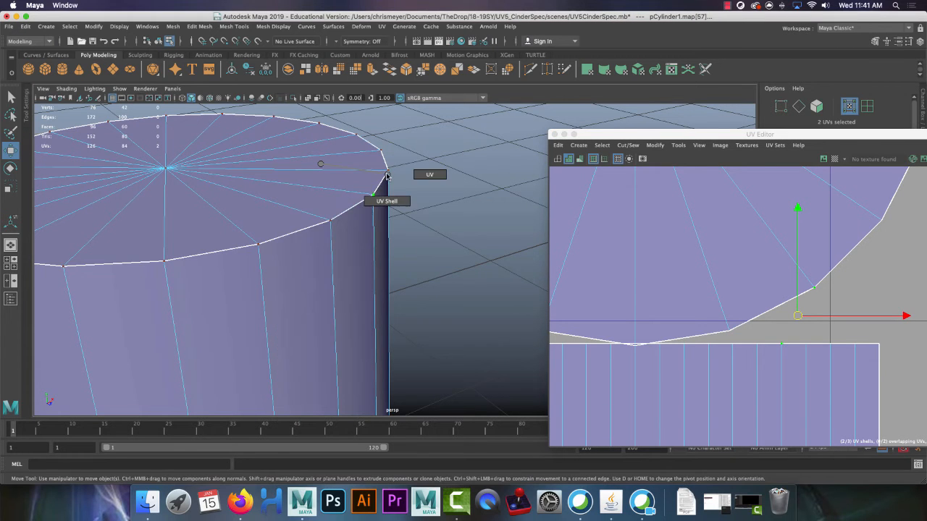
# Switch to UV selection and pick the UV points at the rim corner on the cap shell
pyautogui.click(452, 196)
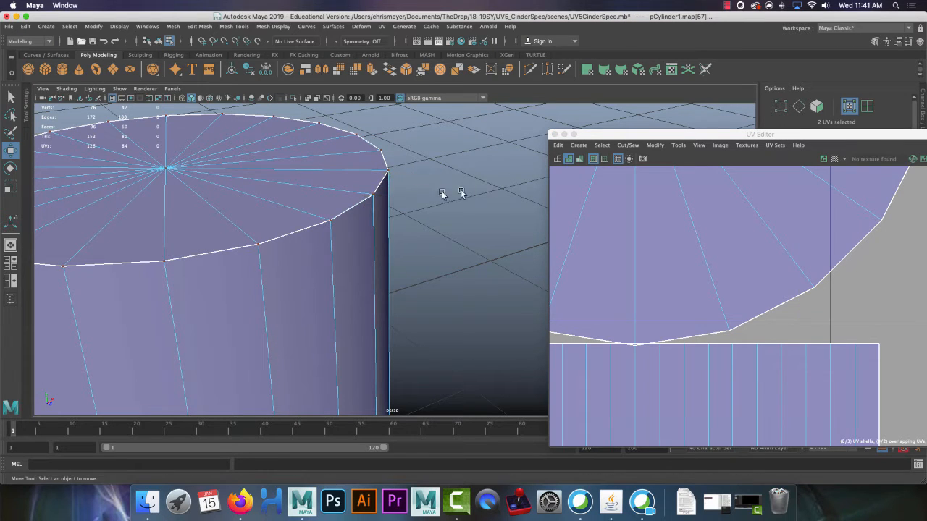
pyautogui.click(374, 195)
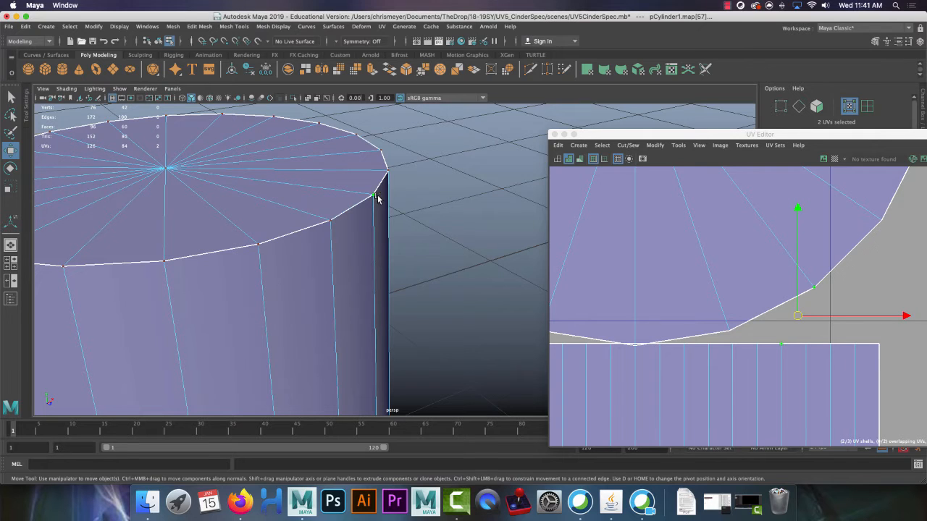
pyautogui.moveTo(847, 300)
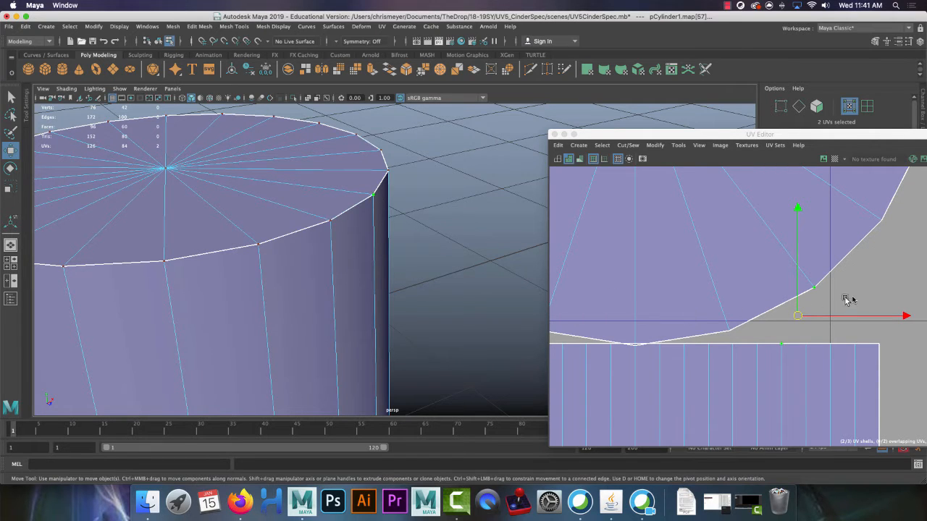
pyautogui.moveTo(795, 342)
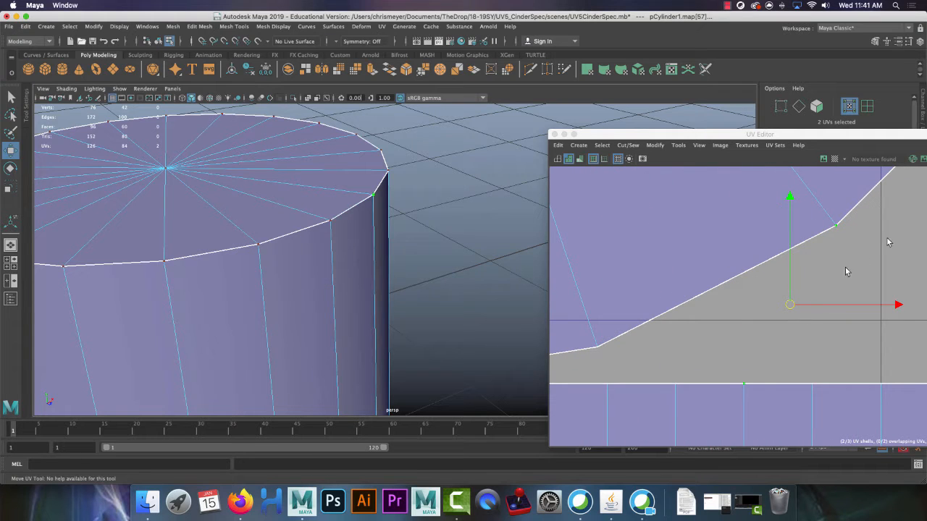
pyautogui.moveTo(794, 343)
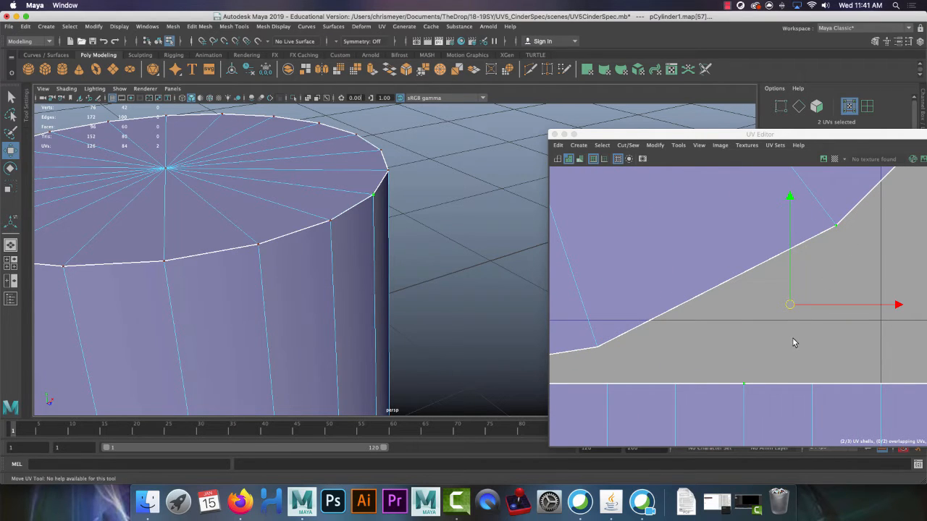
pyautogui.moveTo(837, 244)
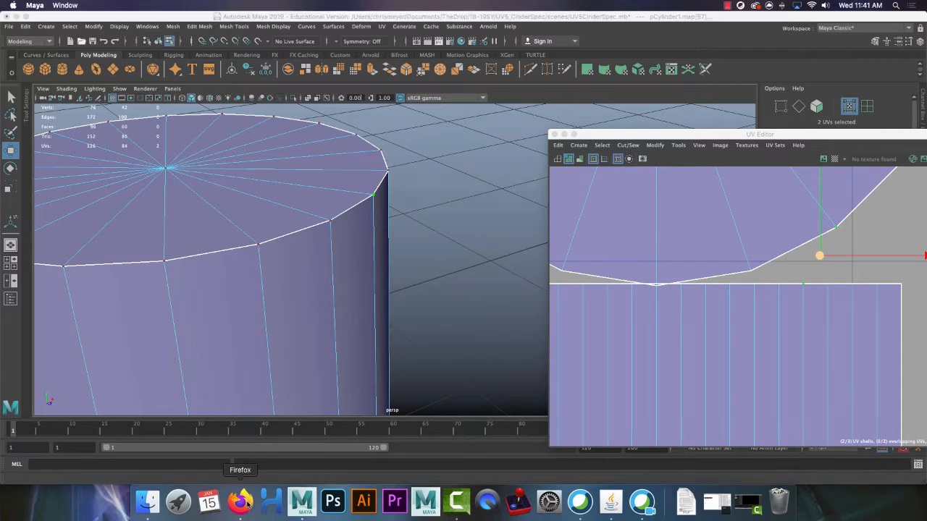
pyautogui.click(240, 502)
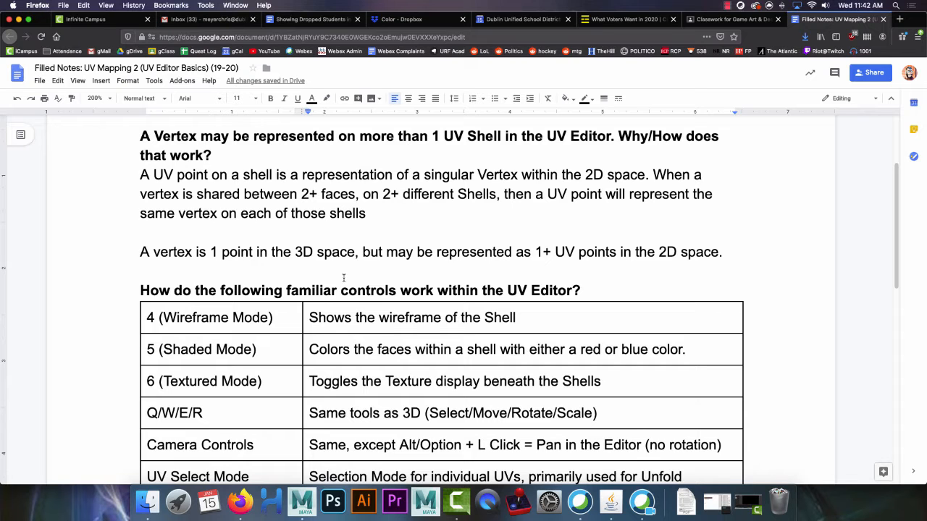
pyautogui.moveTo(375, 258)
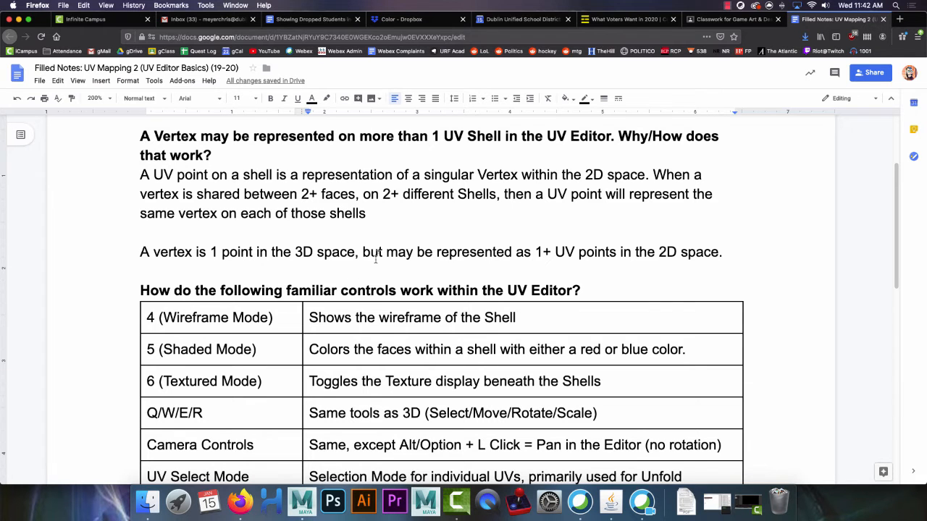
pyautogui.scroll(-3)
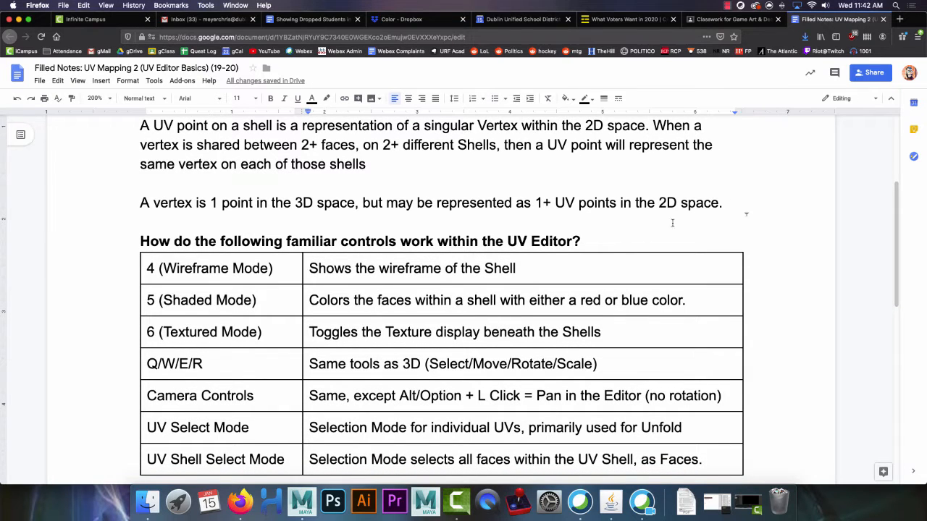
pyautogui.moveTo(866, 229)
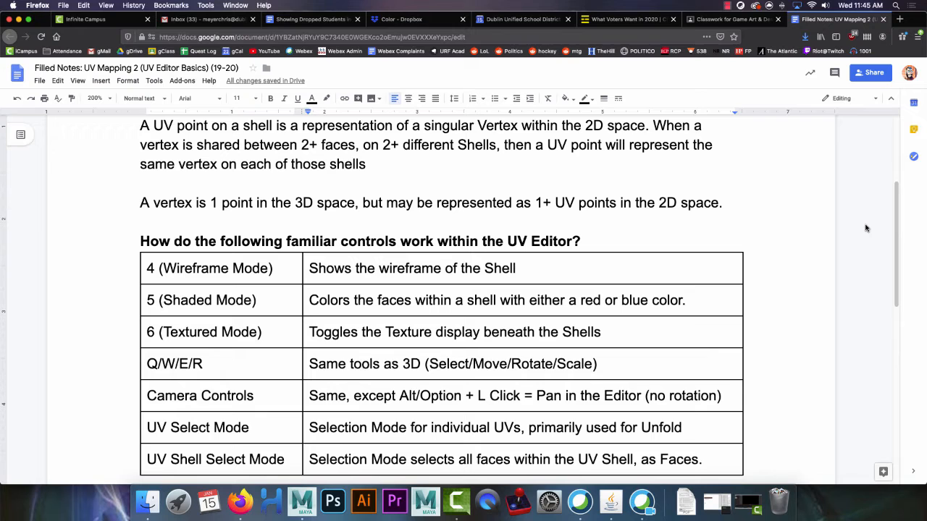
pyautogui.moveTo(779, 217)
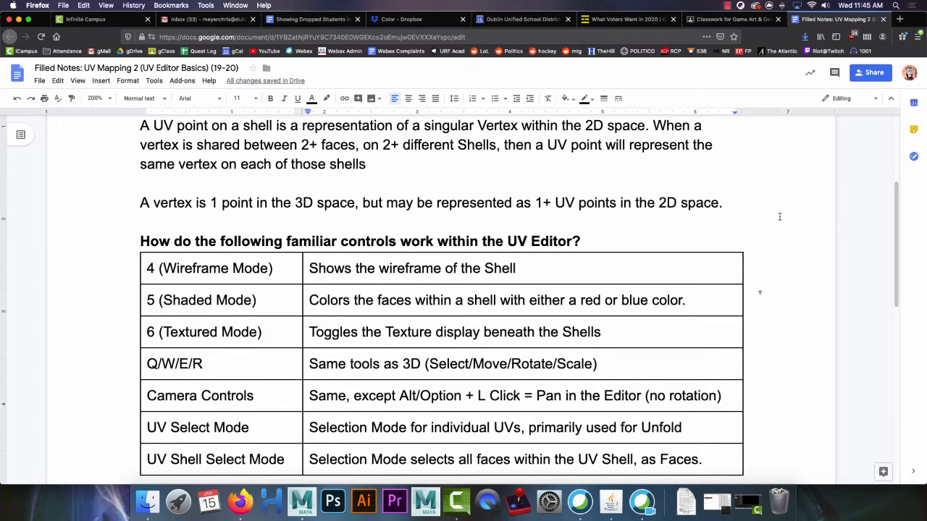
pyautogui.moveTo(302, 501)
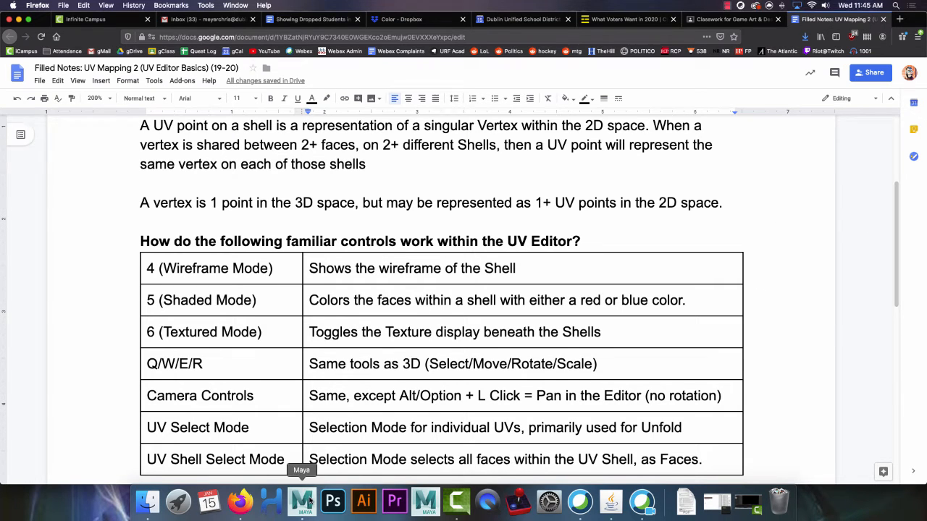
pyautogui.click(301, 501)
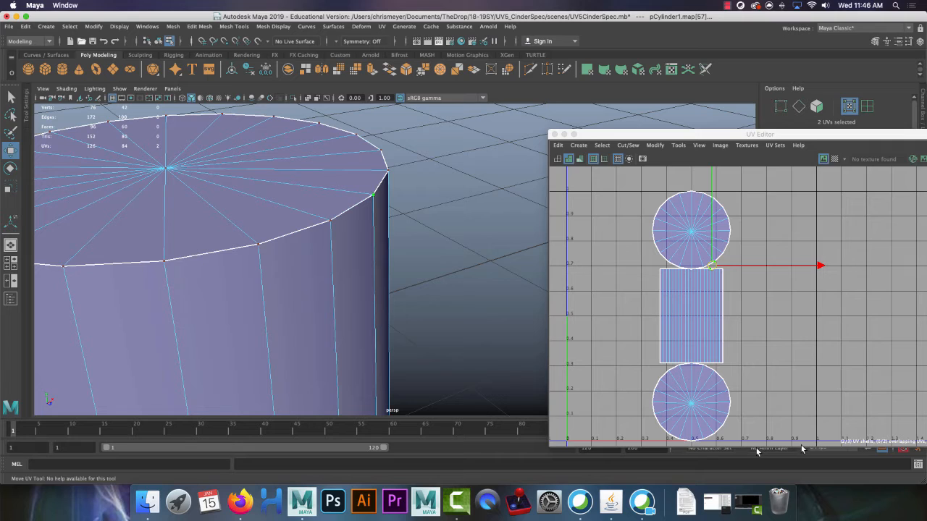
pyautogui.moveTo(626, 185)
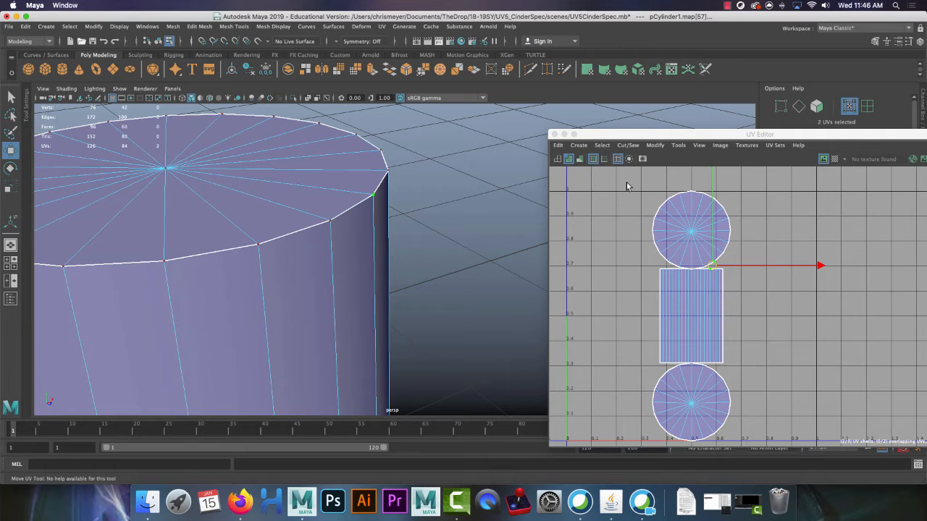
pyautogui.moveTo(585, 190)
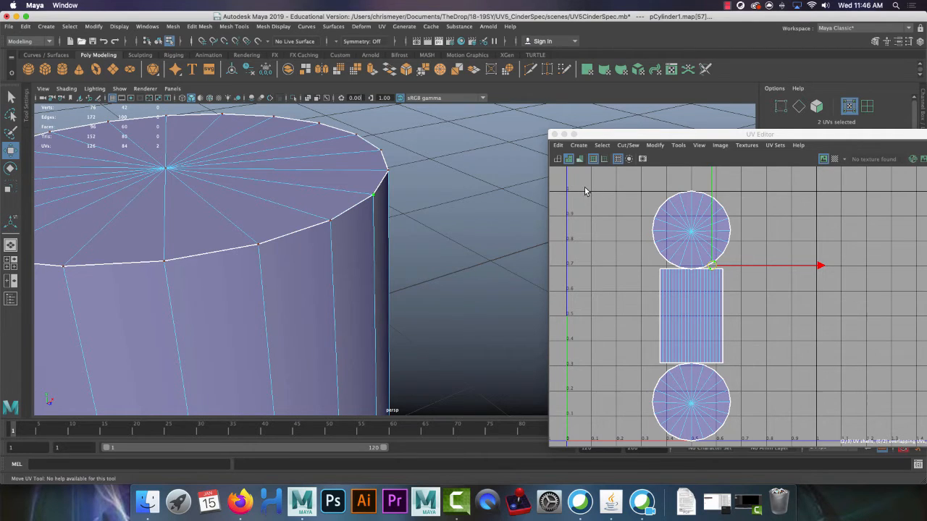
pyautogui.moveTo(587, 190)
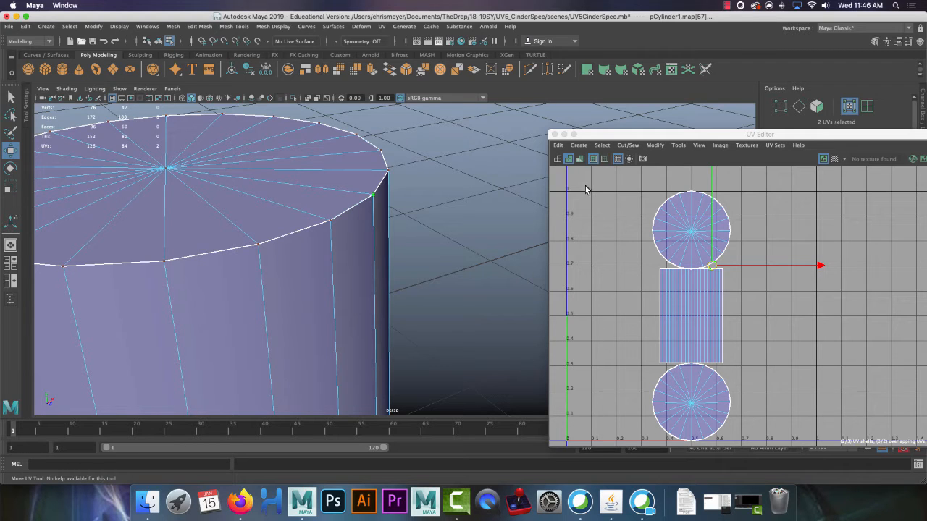
pyautogui.moveTo(876, 311)
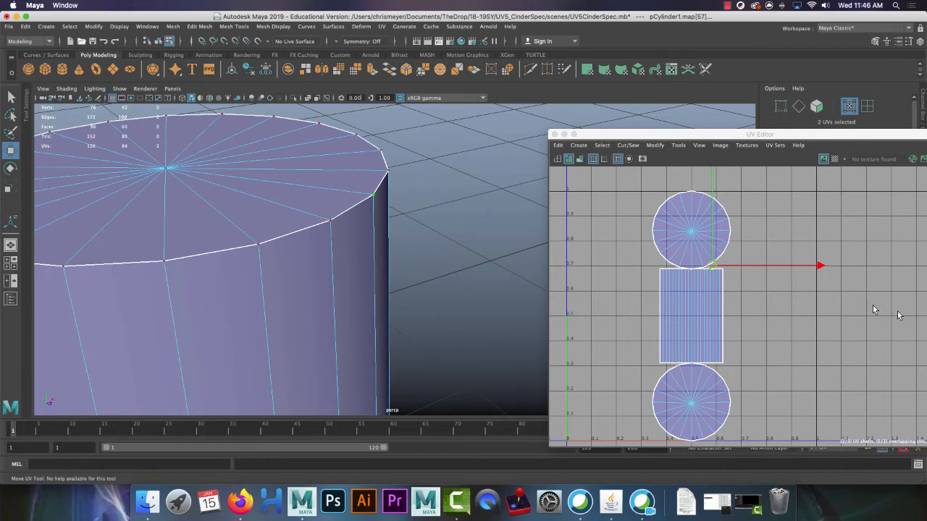
pyautogui.moveTo(796, 449)
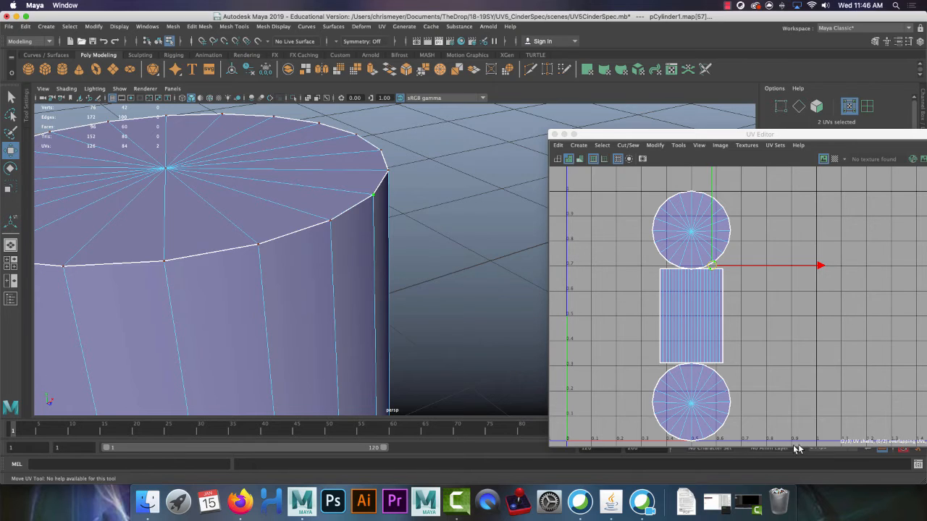
pyautogui.moveTo(796, 184)
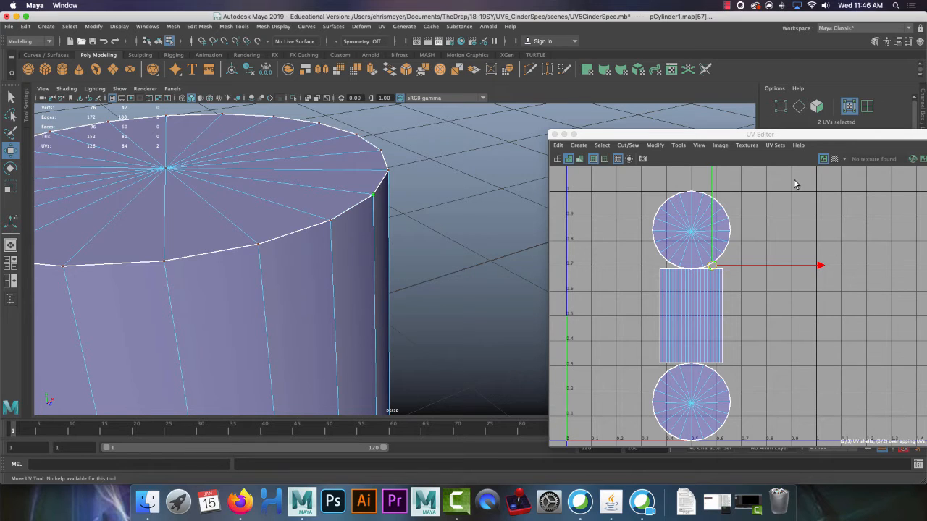
pyautogui.moveTo(791, 194)
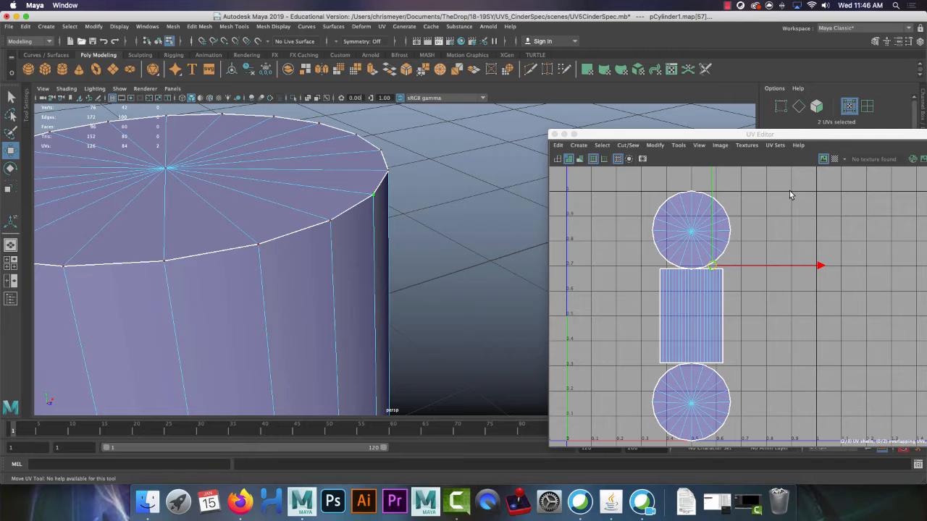
pyautogui.moveTo(779, 212)
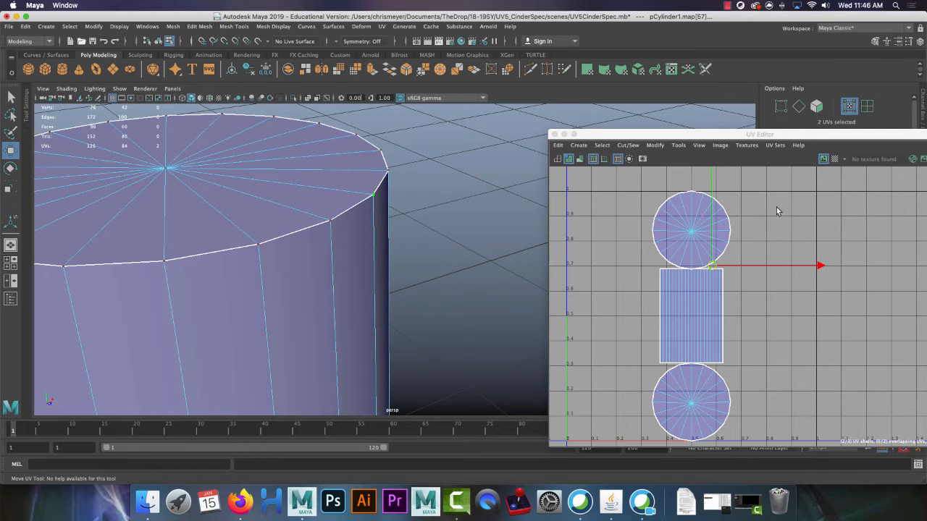
pyautogui.click(240, 501)
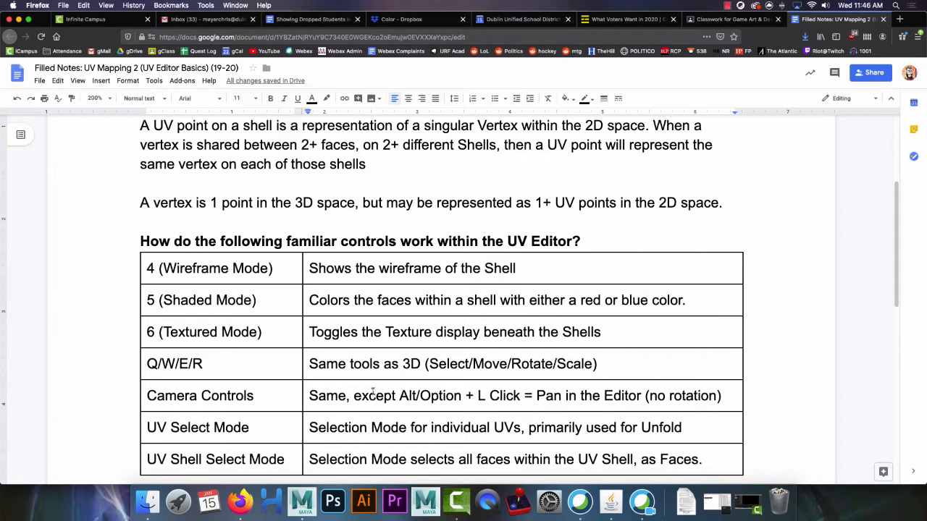
pyautogui.moveTo(214, 427)
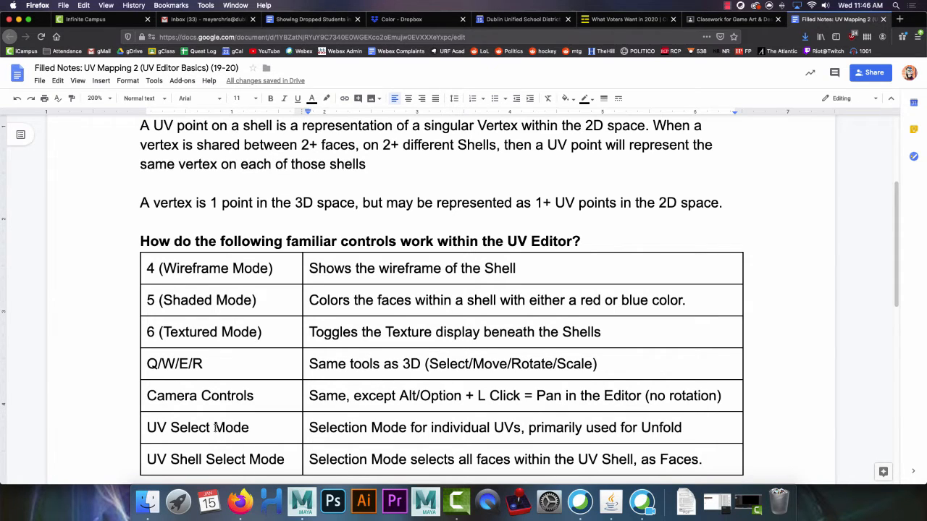
pyautogui.scroll(-3)
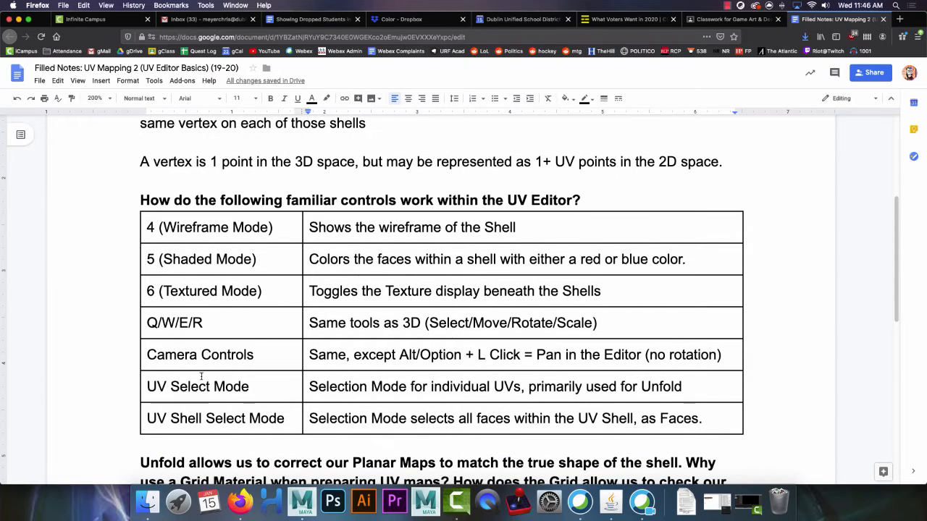
pyautogui.moveTo(496, 391)
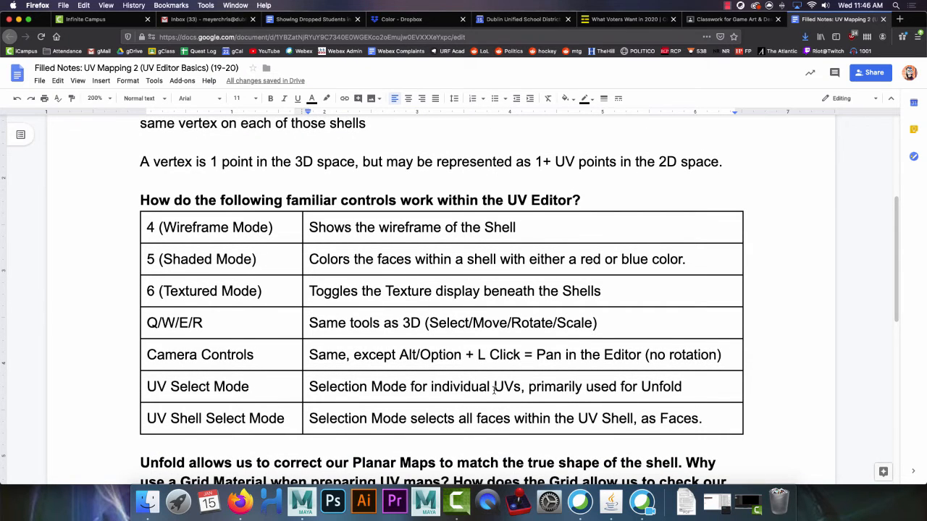
pyautogui.scroll(-3)
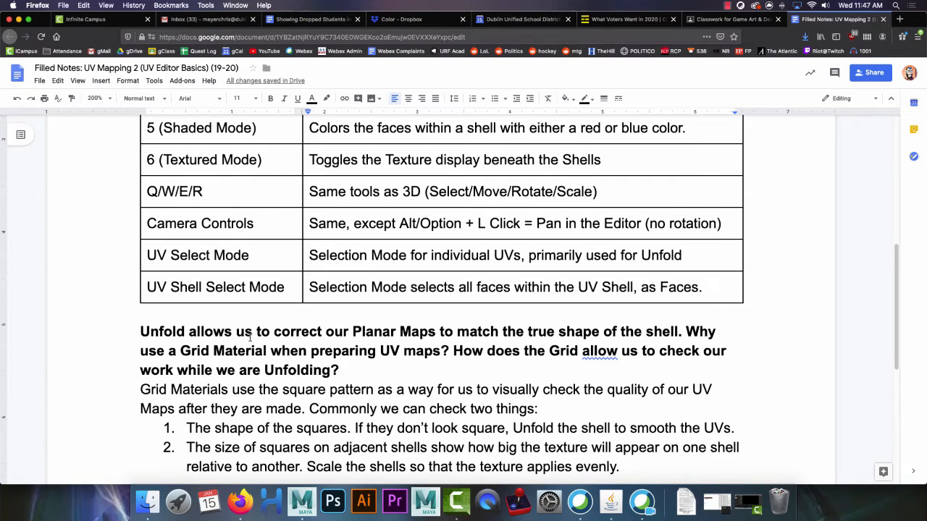
pyautogui.moveTo(259, 310)
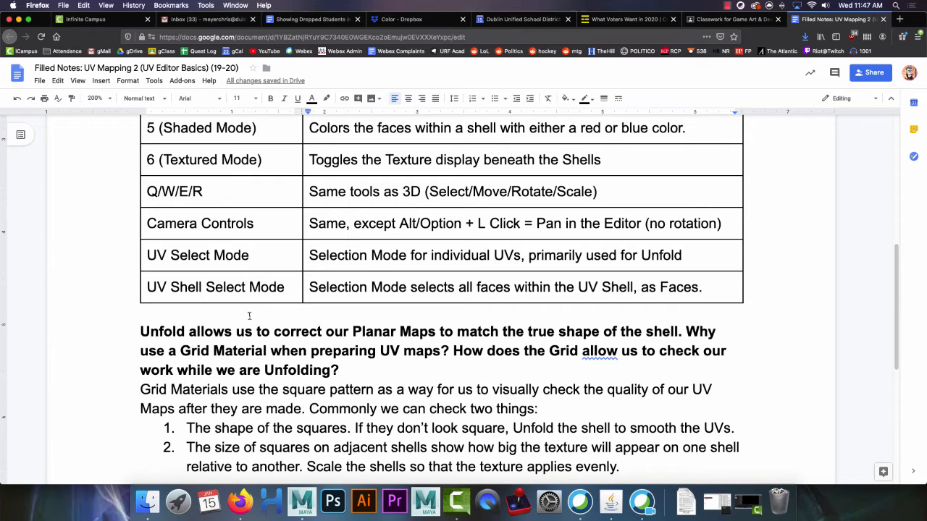
pyautogui.moveTo(333, 502)
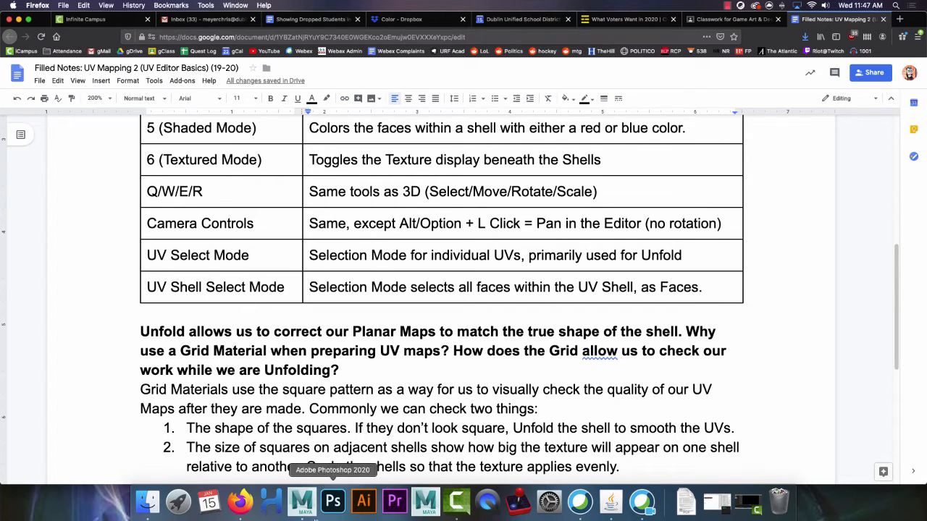
pyautogui.click(301, 501)
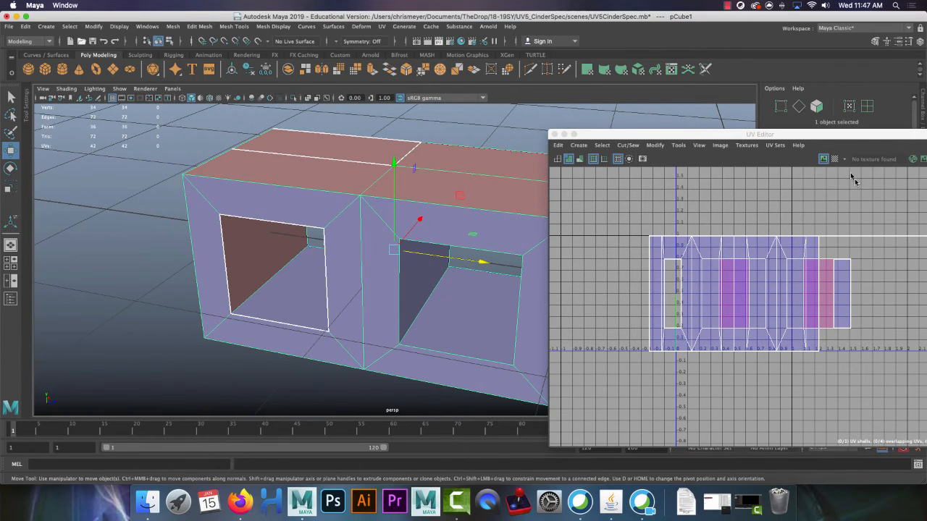
# Project the selected cinder block faces with a Planar mapping from the UV Toolkit
pyautogui.click(834, 157)
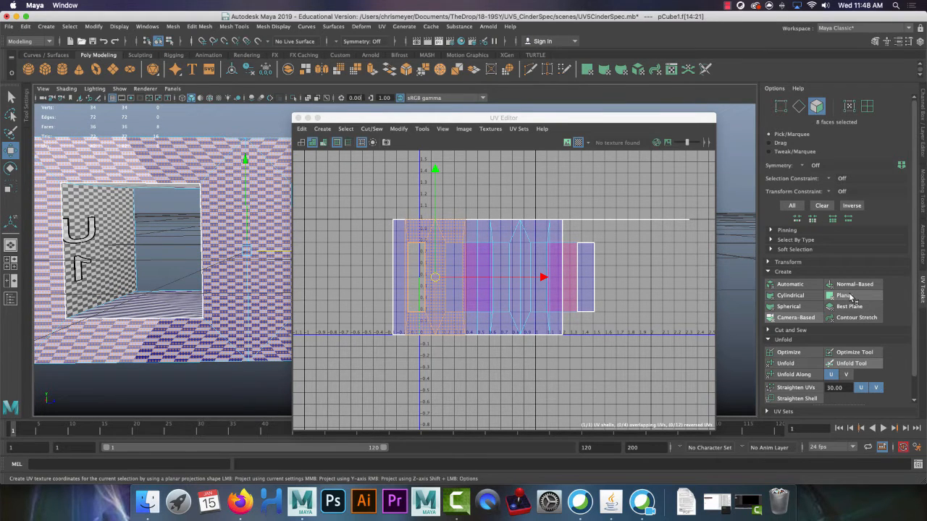
pyautogui.click(843, 296)
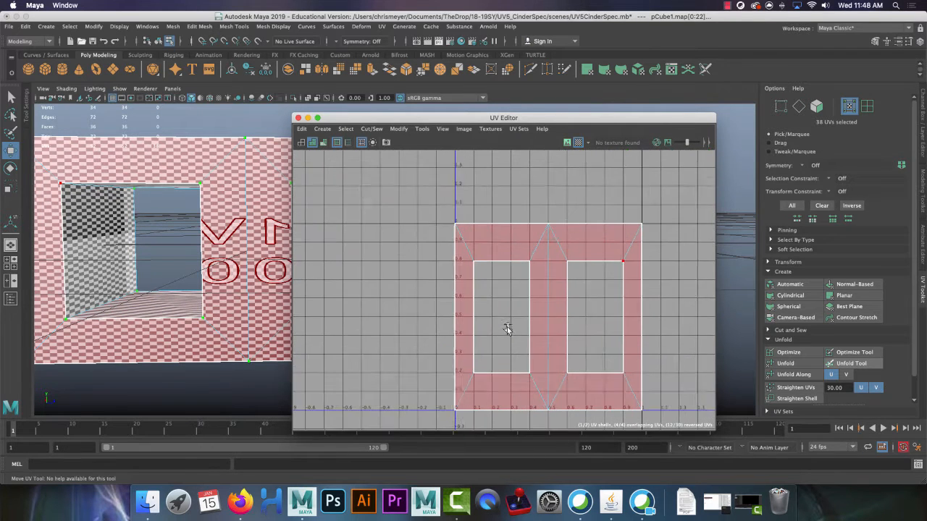
# Change the UV Editor selection mode to whole UV shells for the front-face shell
pyautogui.rightClick(525, 296)
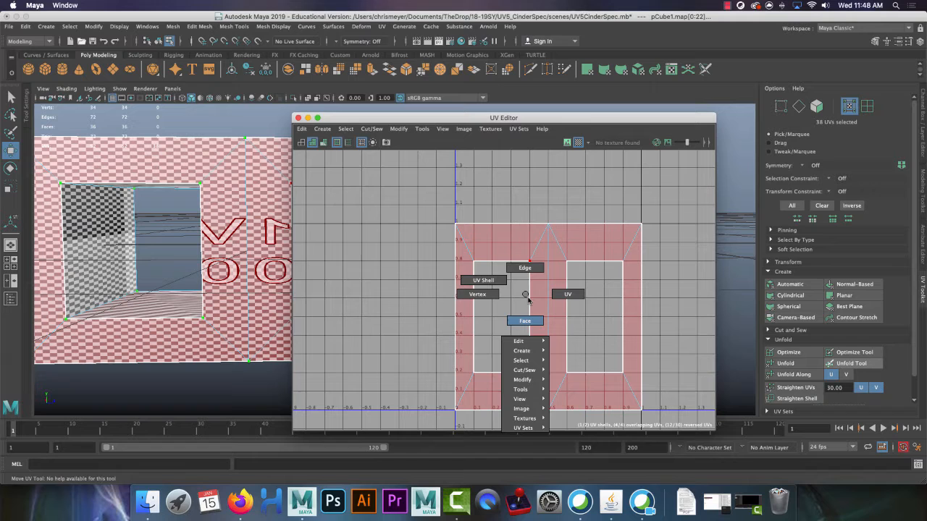
pyautogui.click(510, 281)
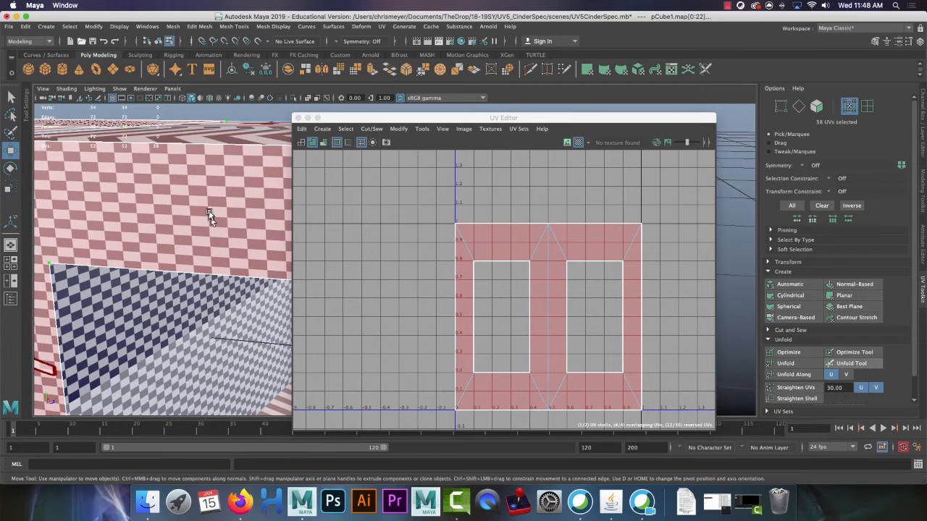
pyautogui.moveTo(201, 203)
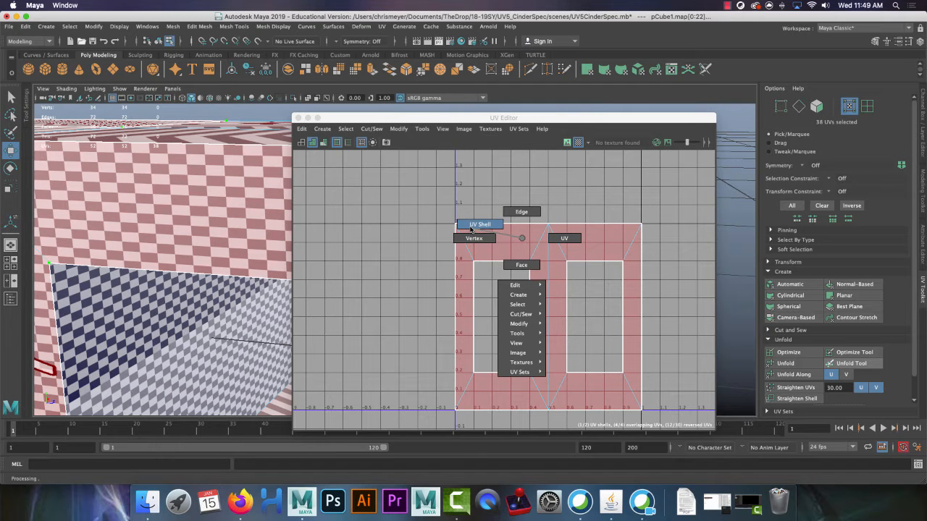
pyautogui.click(481, 224)
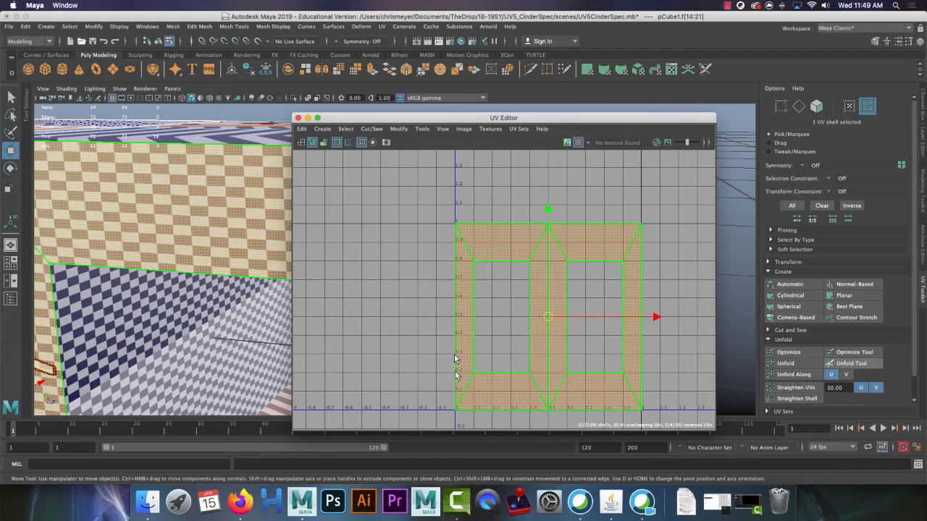
pyautogui.moveTo(624, 252)
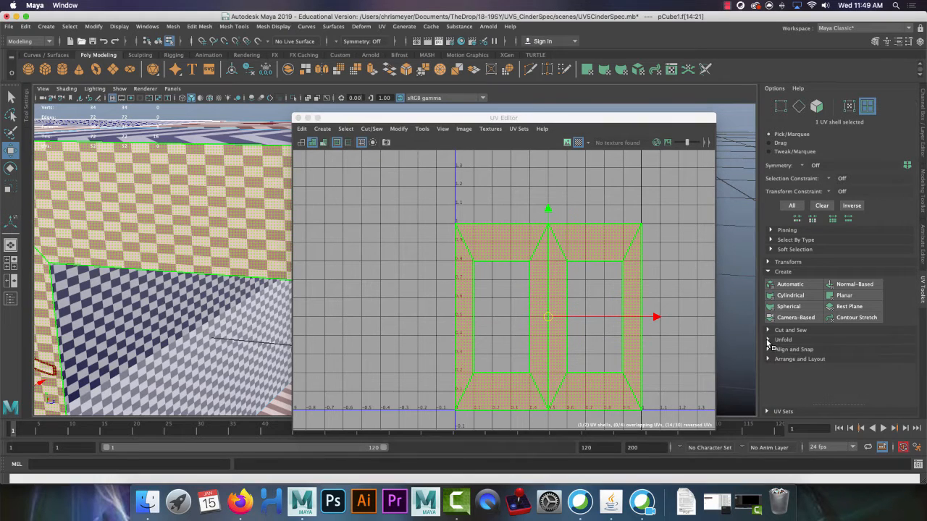
# Expand the Unfold options and set the Unfold Along constraint first to U, then to V
pyautogui.click(782, 339)
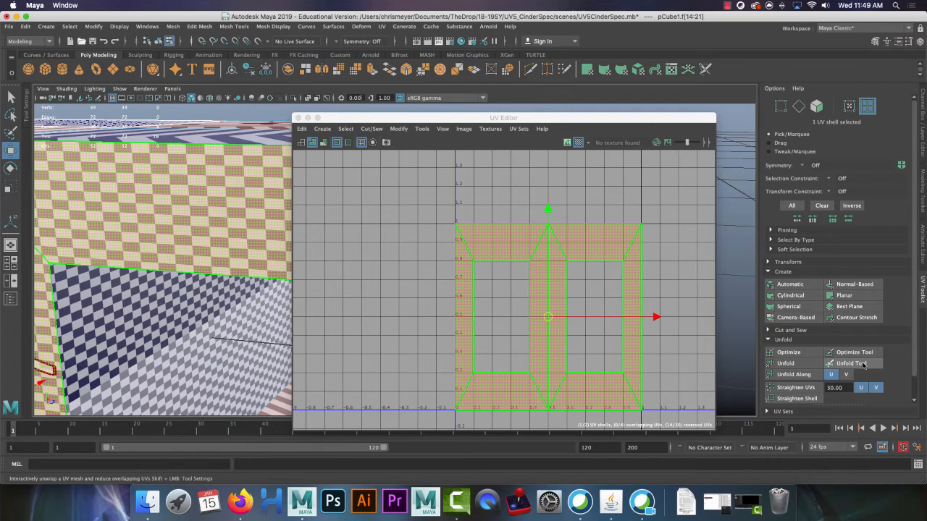
pyautogui.moveTo(794, 373)
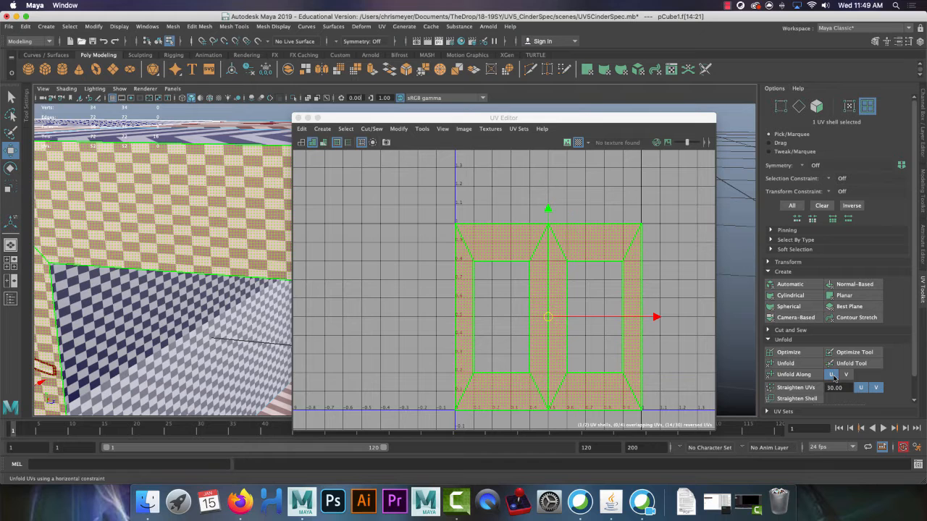
pyautogui.click(846, 374)
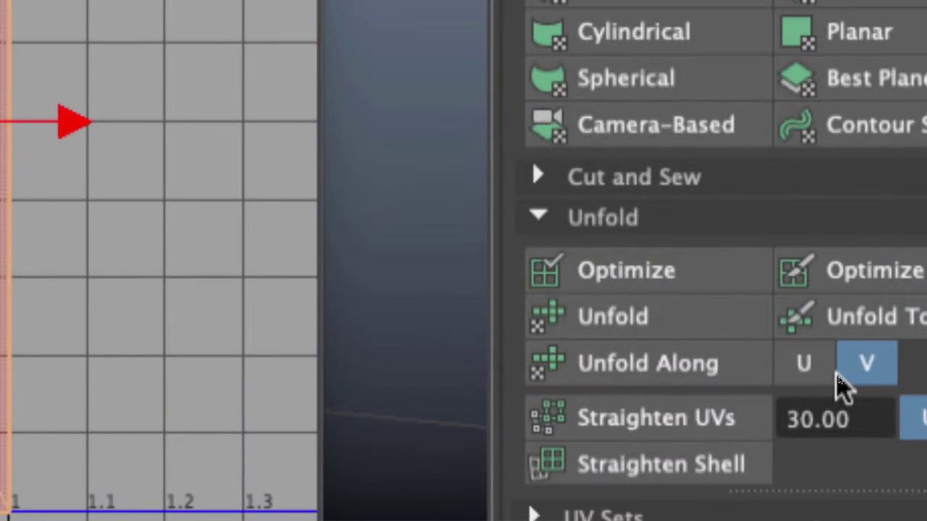
pyautogui.click(804, 362)
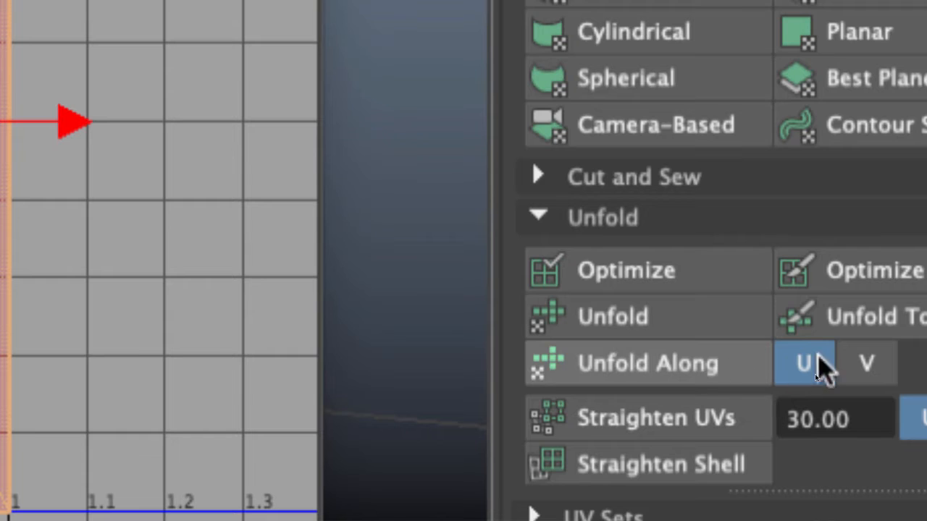
pyautogui.moveTo(823, 374)
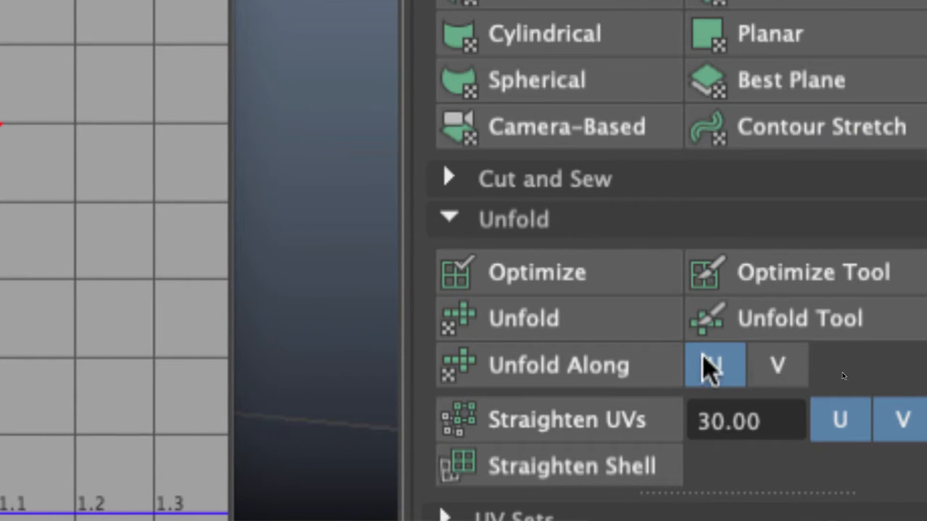
pyautogui.click(777, 365)
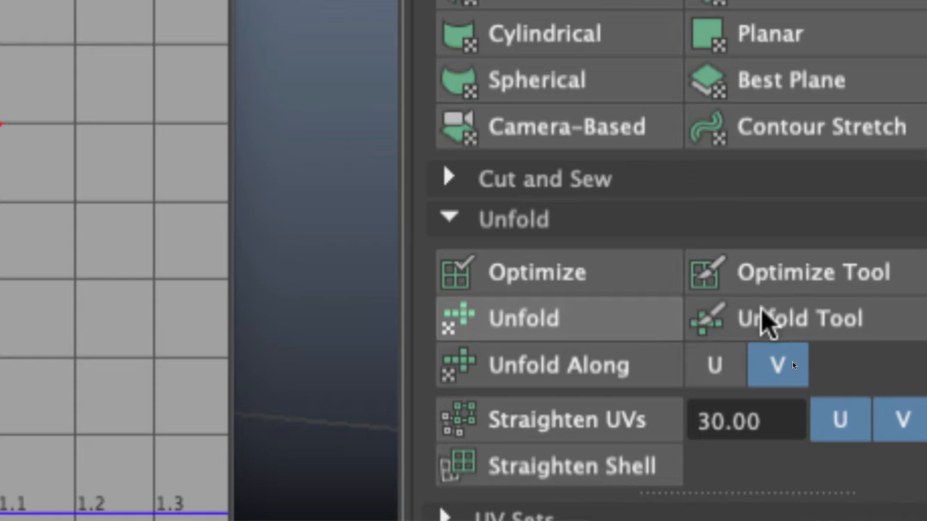
pyautogui.moveTo(601, 336)
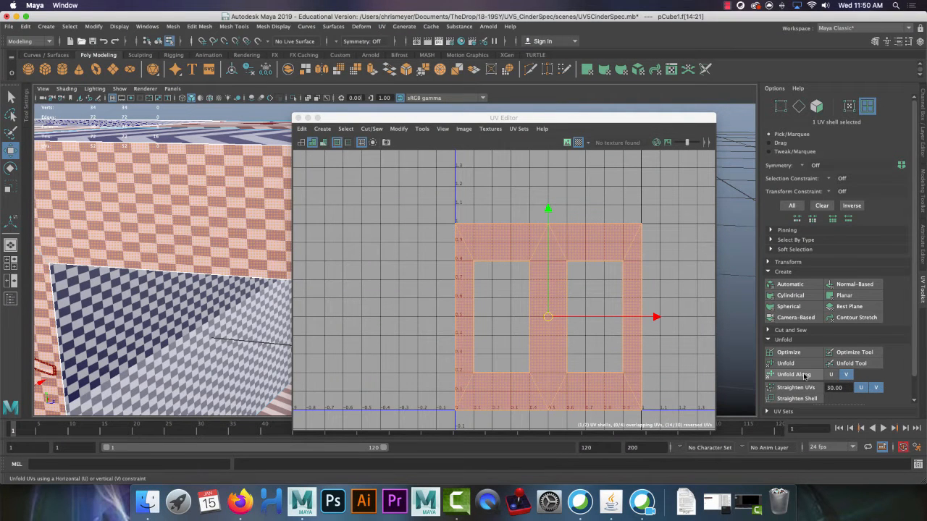
# Run Unfold Along V on the shell and scale it up in UV space
pyautogui.click(785, 362)
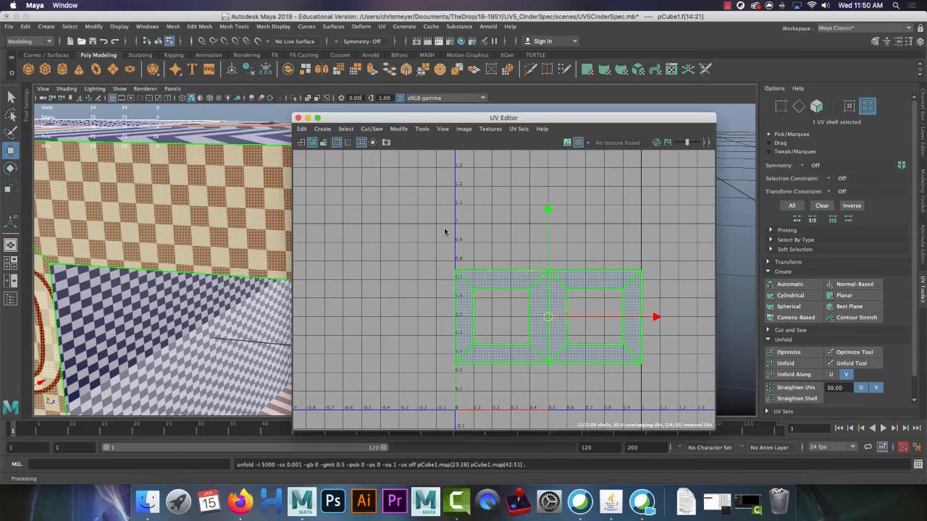
pyautogui.click(591, 295)
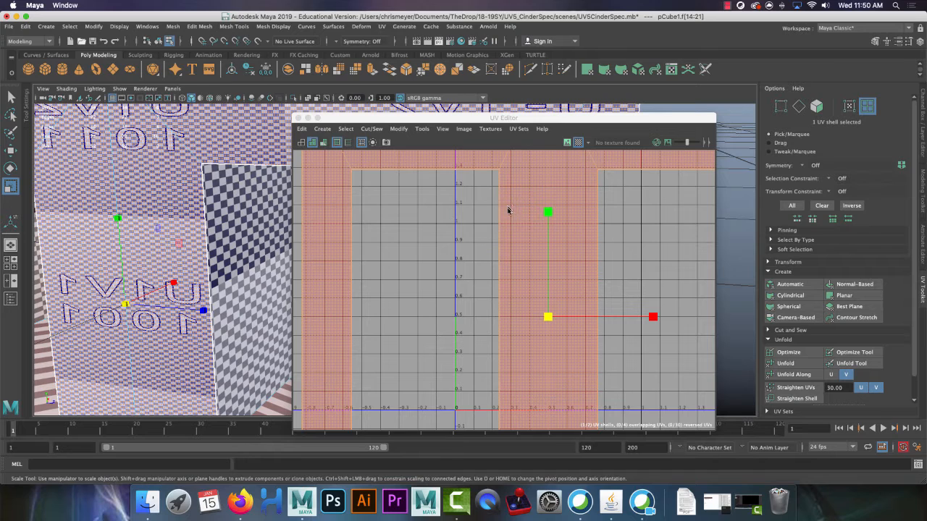
pyautogui.moveTo(504, 200)
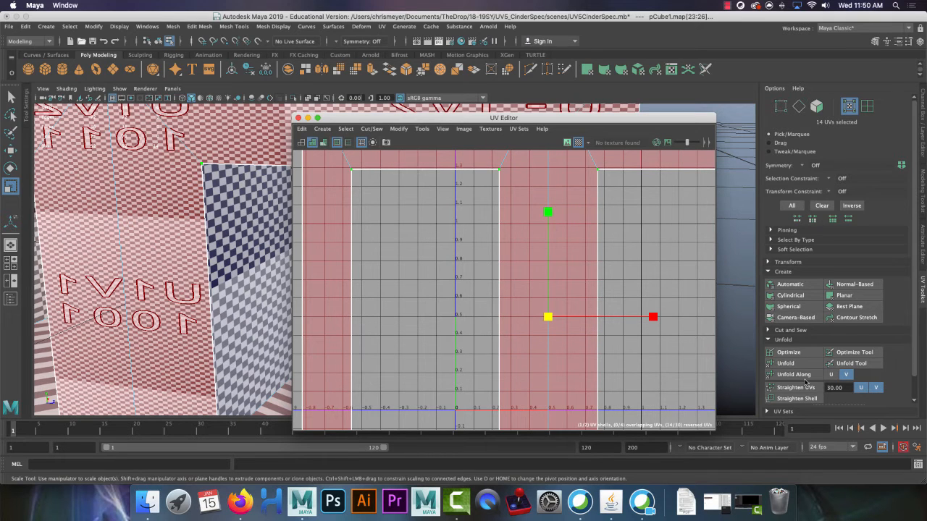
pyautogui.click(785, 362)
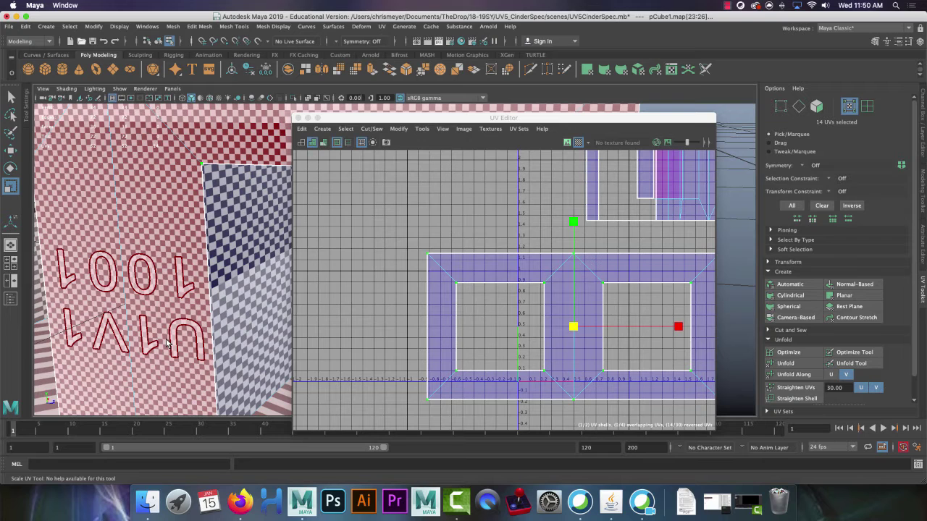
pyautogui.moveTo(210, 334)
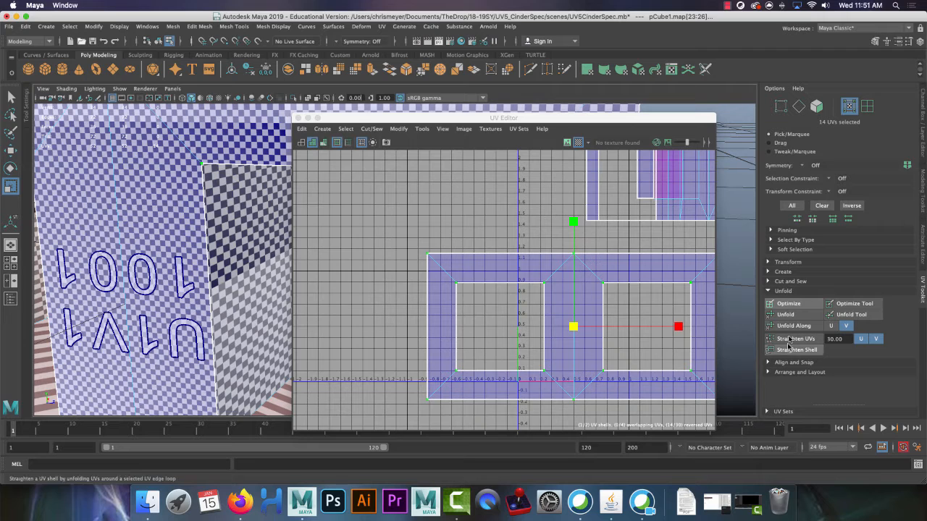
# Expand the Transform section and adjust its Scale settings so the lettering reads correctly
pyautogui.click(787, 261)
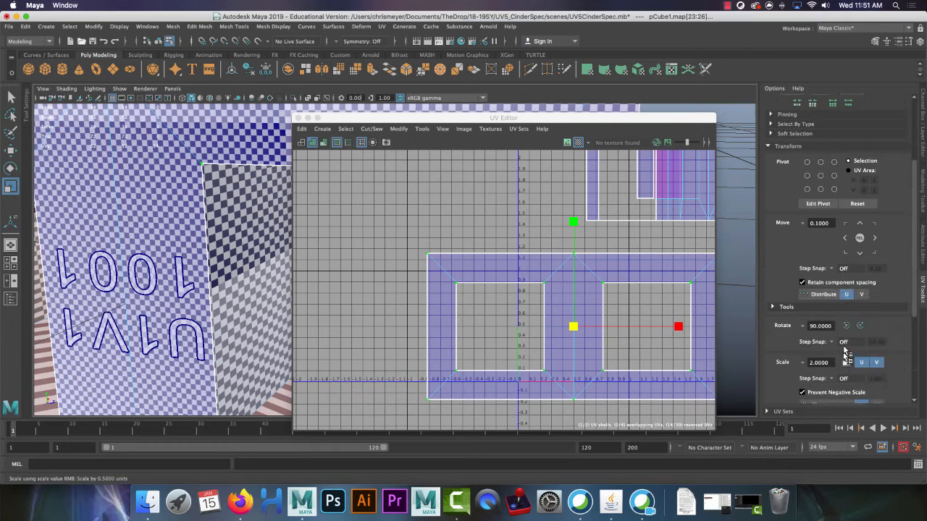
pyautogui.click(846, 326)
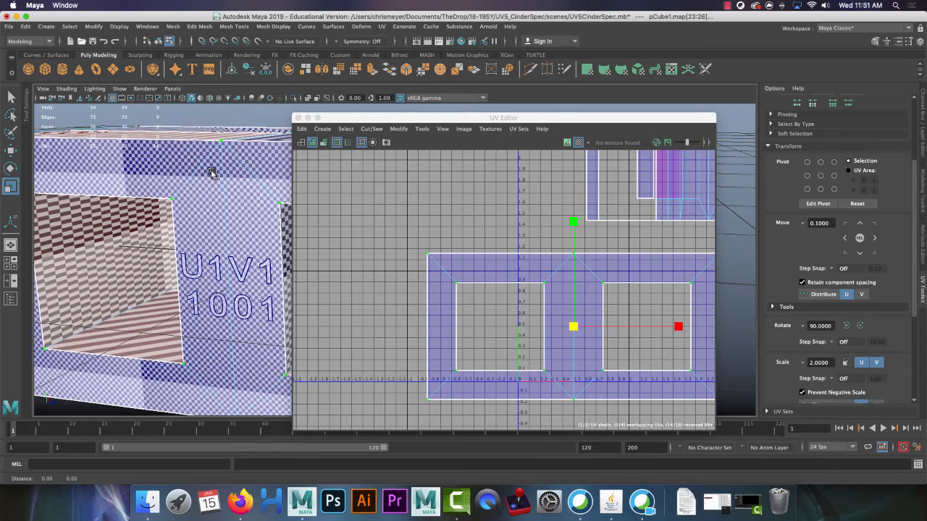
# Apply a Planar projection from the Create section to a second cinder block face
pyautogui.rightClick(278, 254)
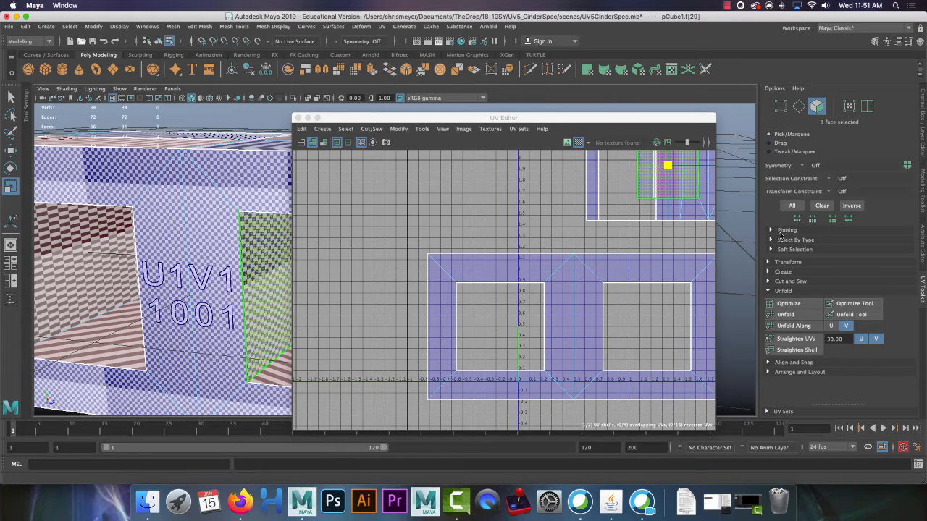
pyautogui.click(782, 273)
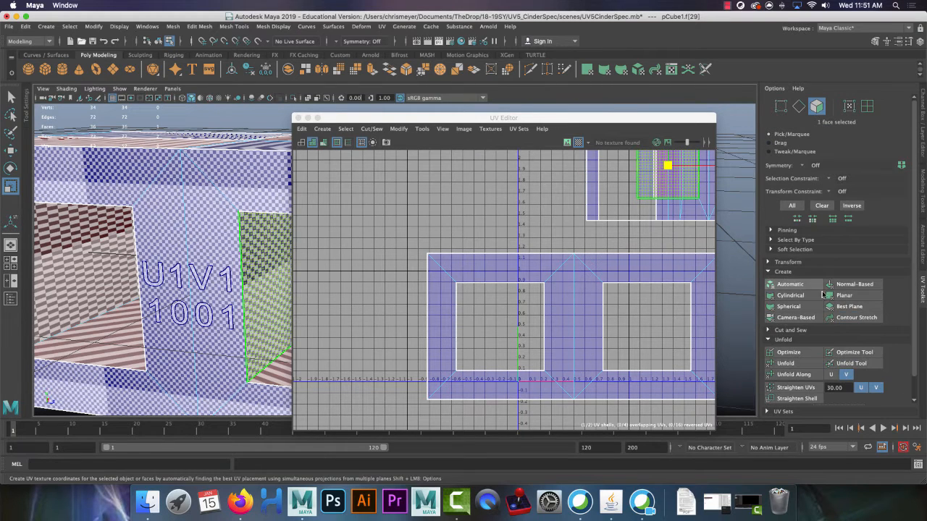
pyautogui.moveTo(846, 295)
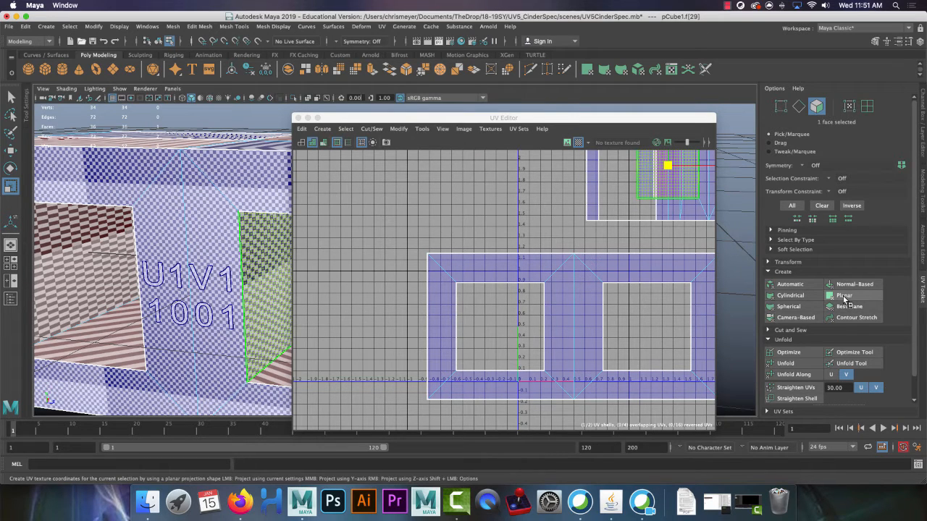
pyautogui.click(843, 296)
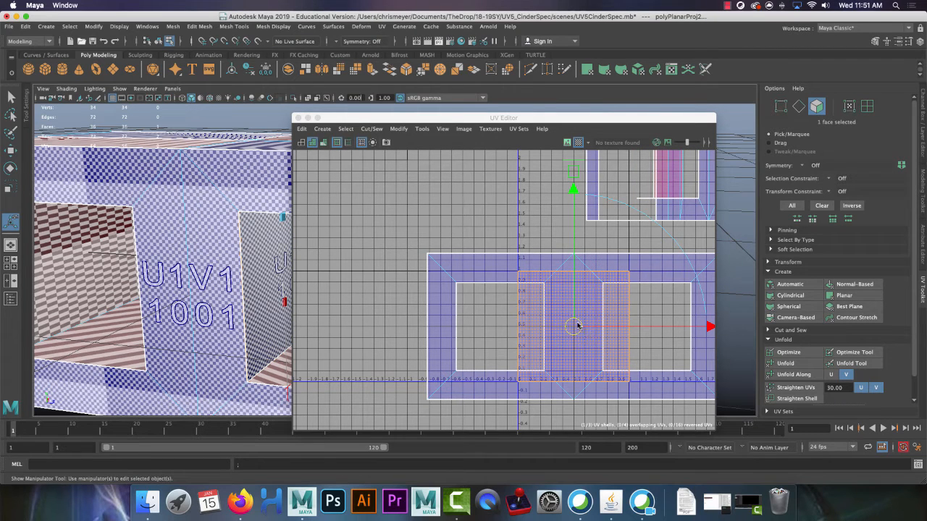
pyautogui.moveTo(577, 330)
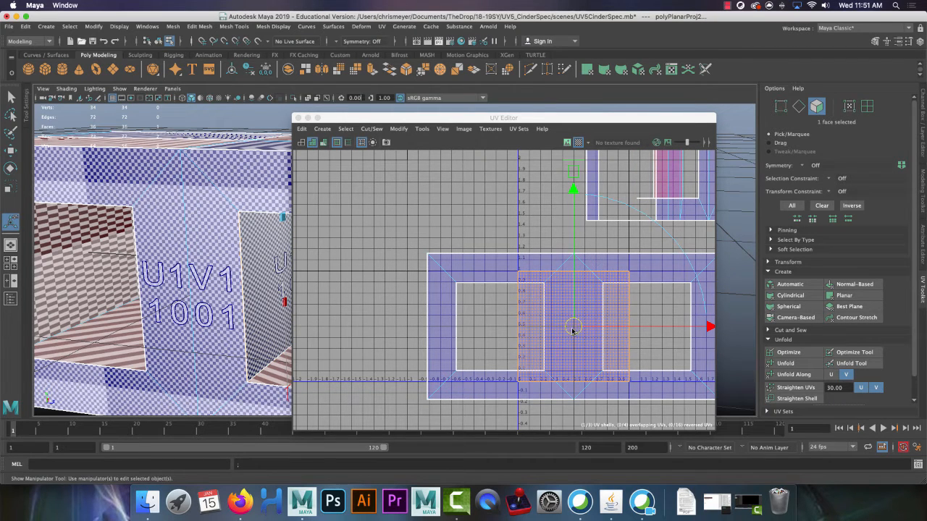
pyautogui.moveTo(562, 307)
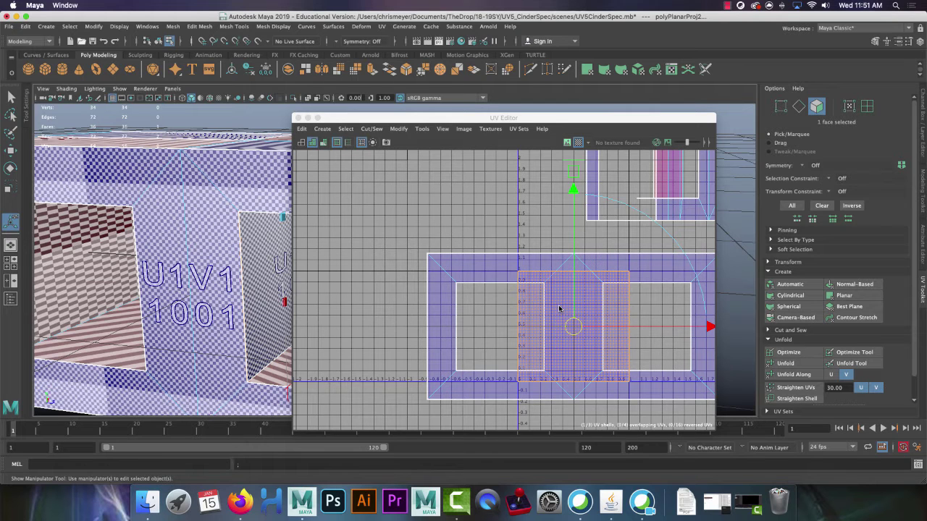
pyautogui.rightClick(614, 306)
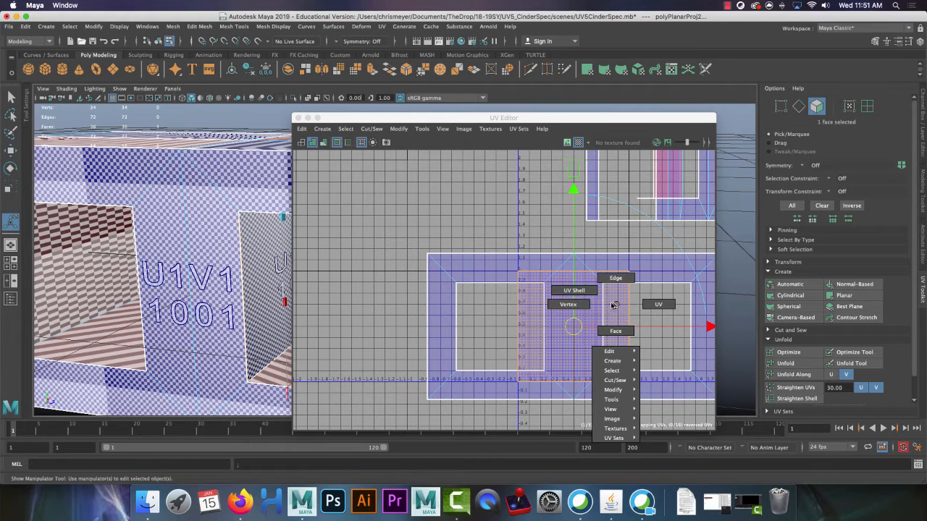
# Switch to UV Shell selection and select the newly projected face shell
pyautogui.click(574, 290)
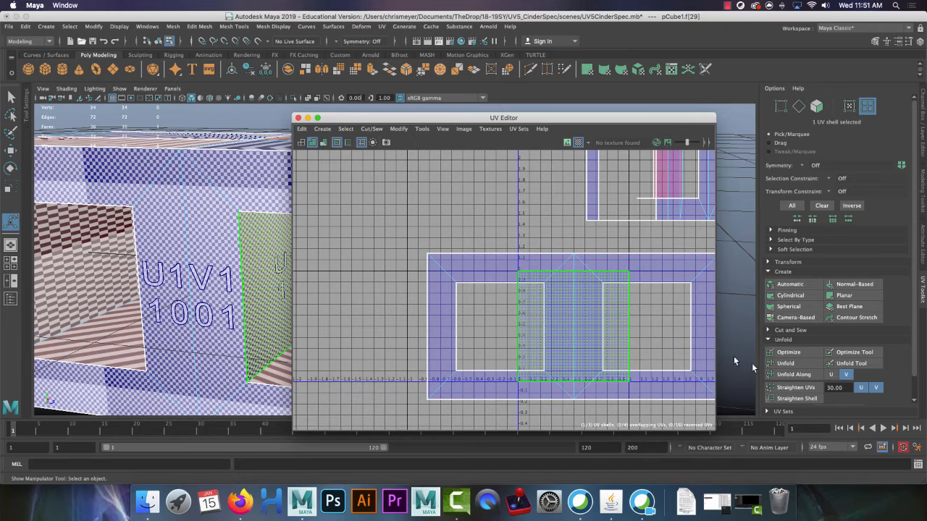
pyautogui.click(786, 362)
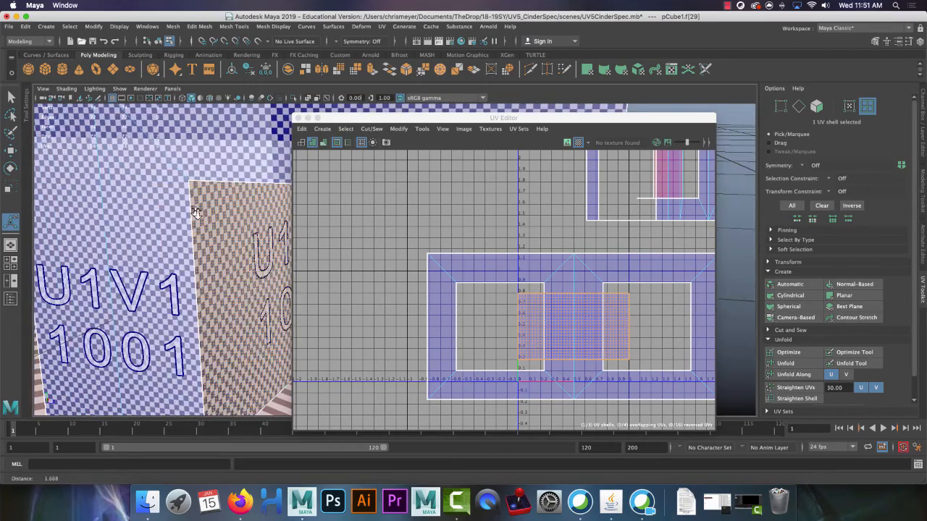
# Zoom the 3D viewport in on the checker pattern to judge its evenness
pyautogui.moveTo(196, 217); pyautogui.dragTo(188, 246)
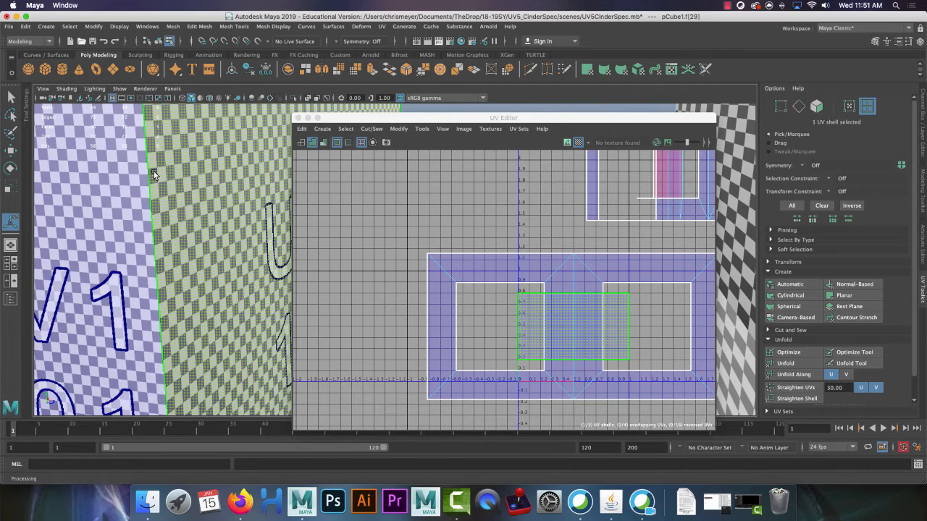
pyautogui.moveTo(228, 321)
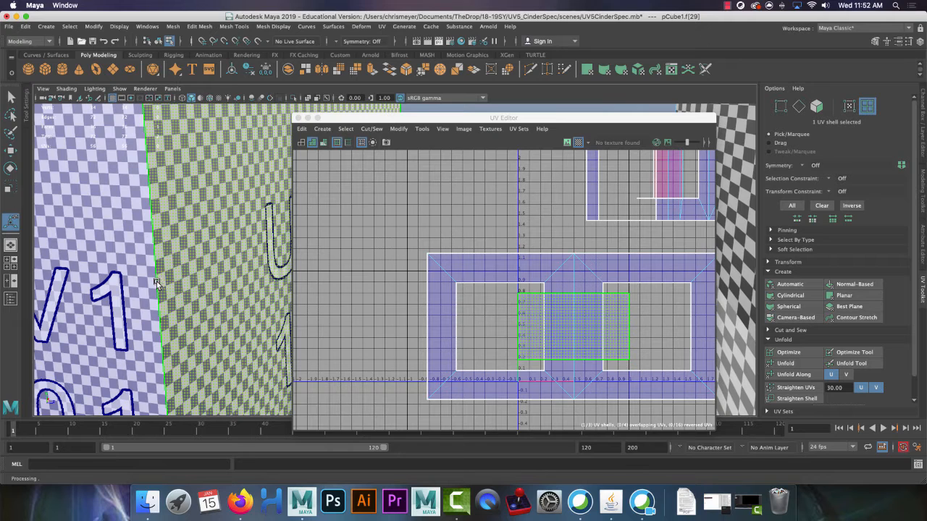
pyautogui.moveTo(192, 275)
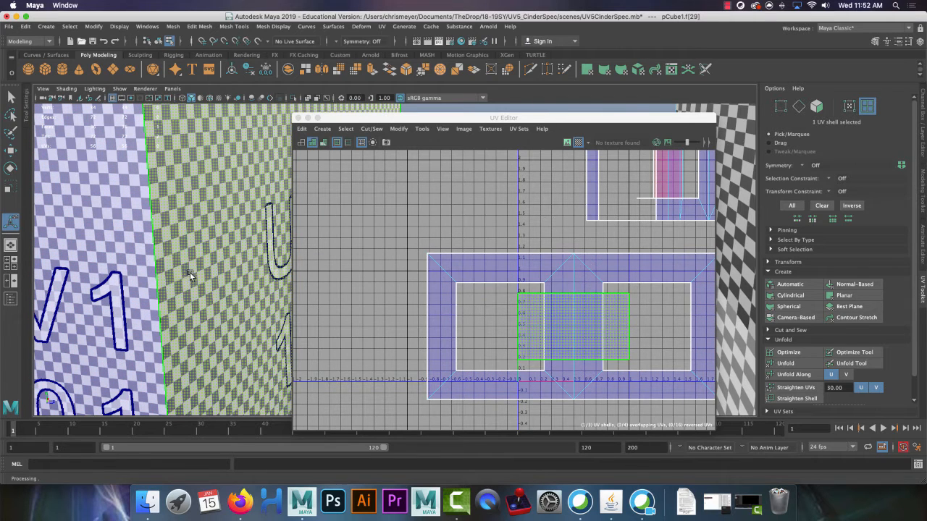
pyautogui.moveTo(203, 211)
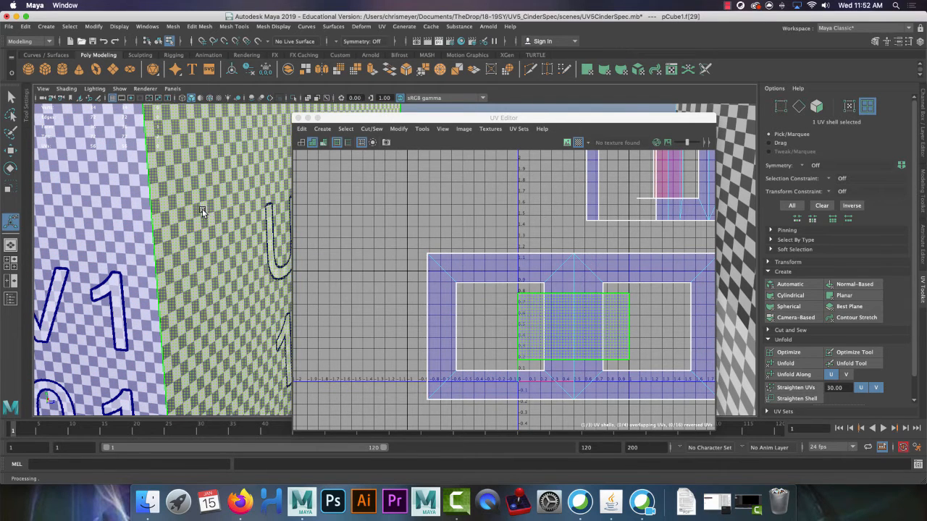
pyautogui.moveTo(200, 211)
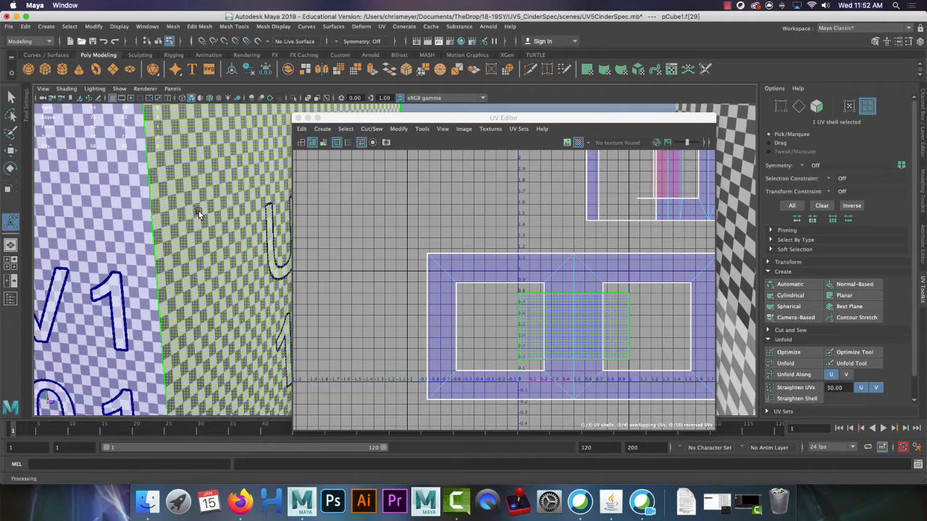
pyautogui.moveTo(197, 221)
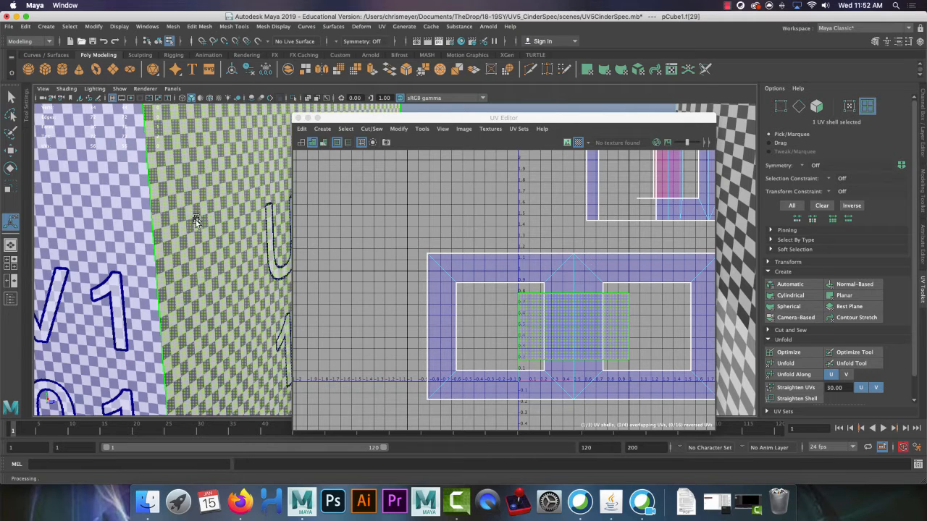
pyautogui.moveTo(153, 252)
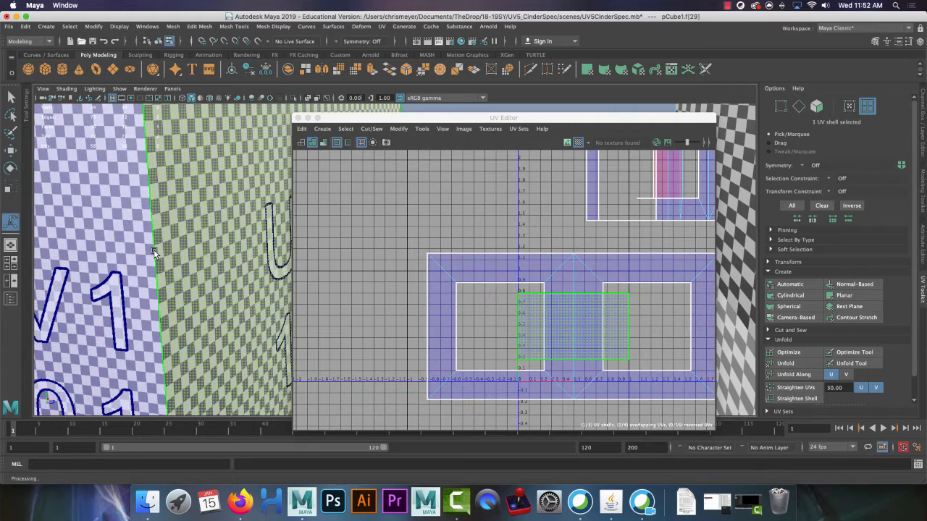
pyautogui.moveTo(154, 252)
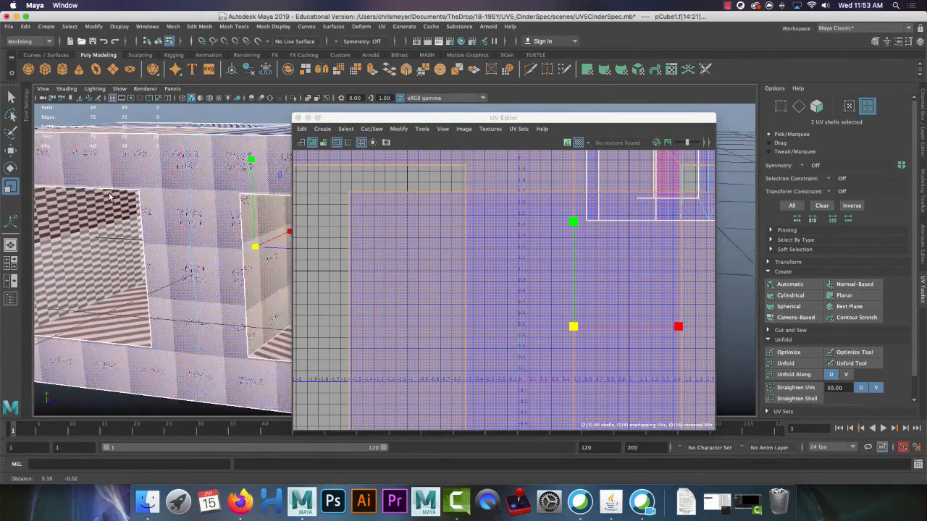
# Switch to the UV mapping notes document and scroll down to the UV Toolkit shortcuts table
pyautogui.click(241, 501)
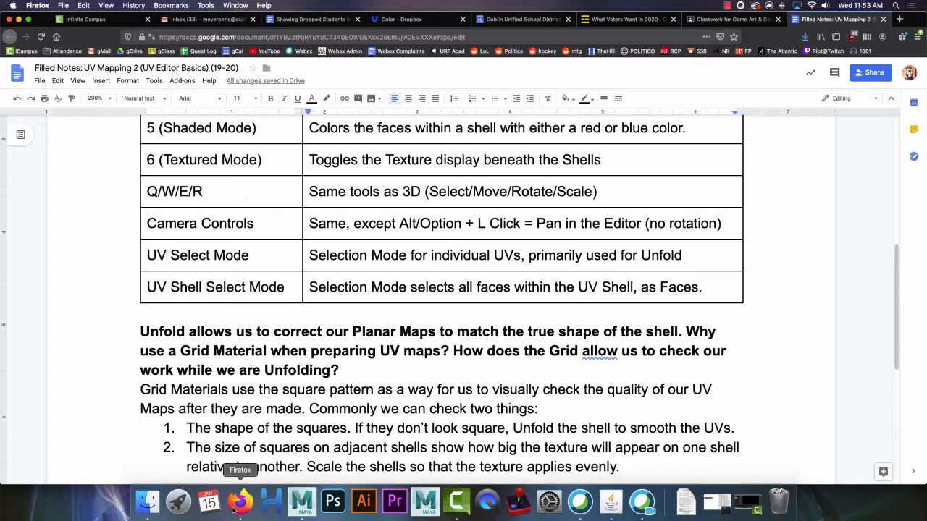
pyautogui.scroll(-3)
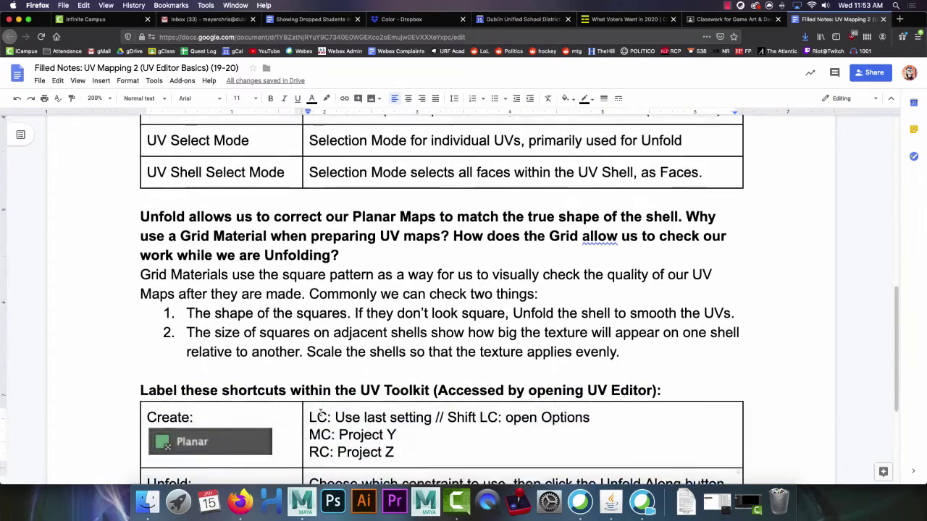
pyautogui.scroll(-3)
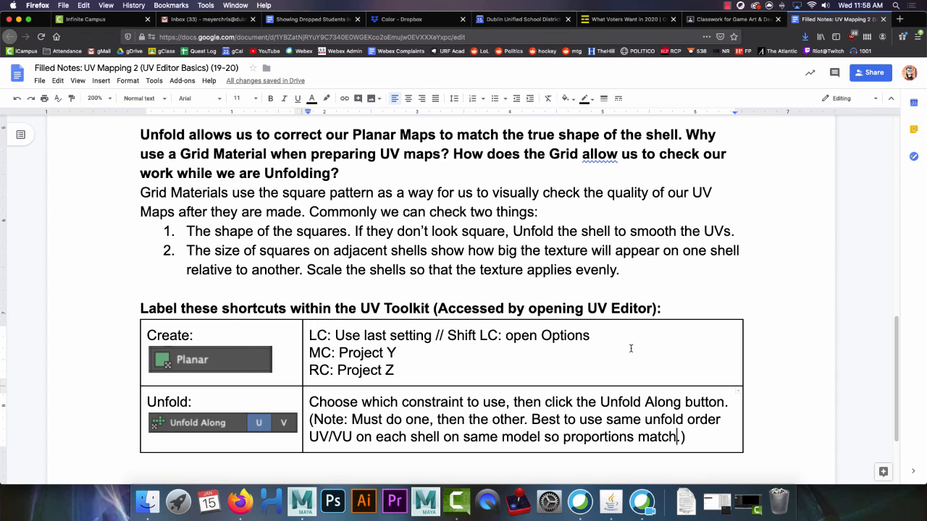
pyautogui.click(730, 6)
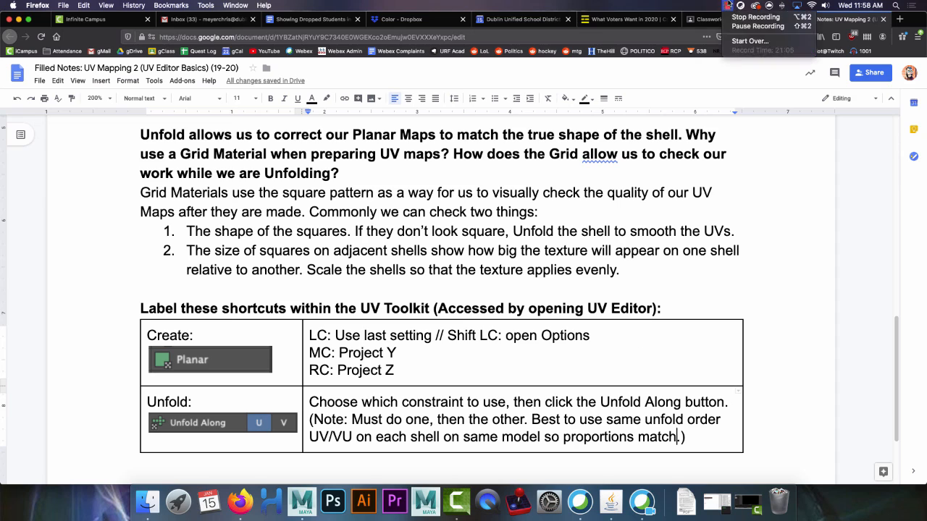